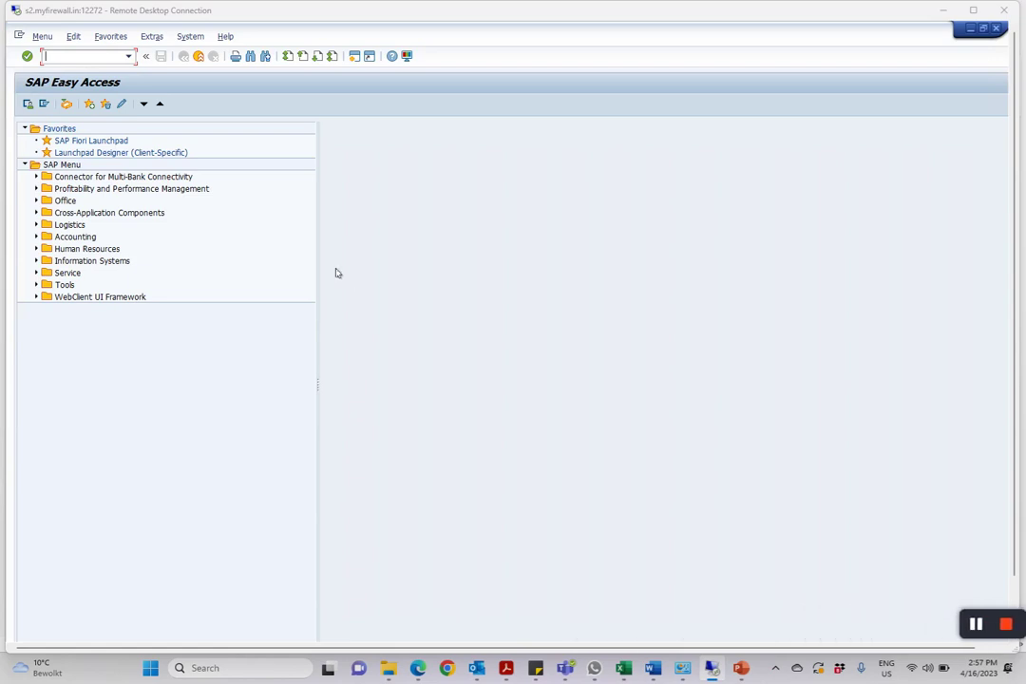
mouse_move(258, 198)
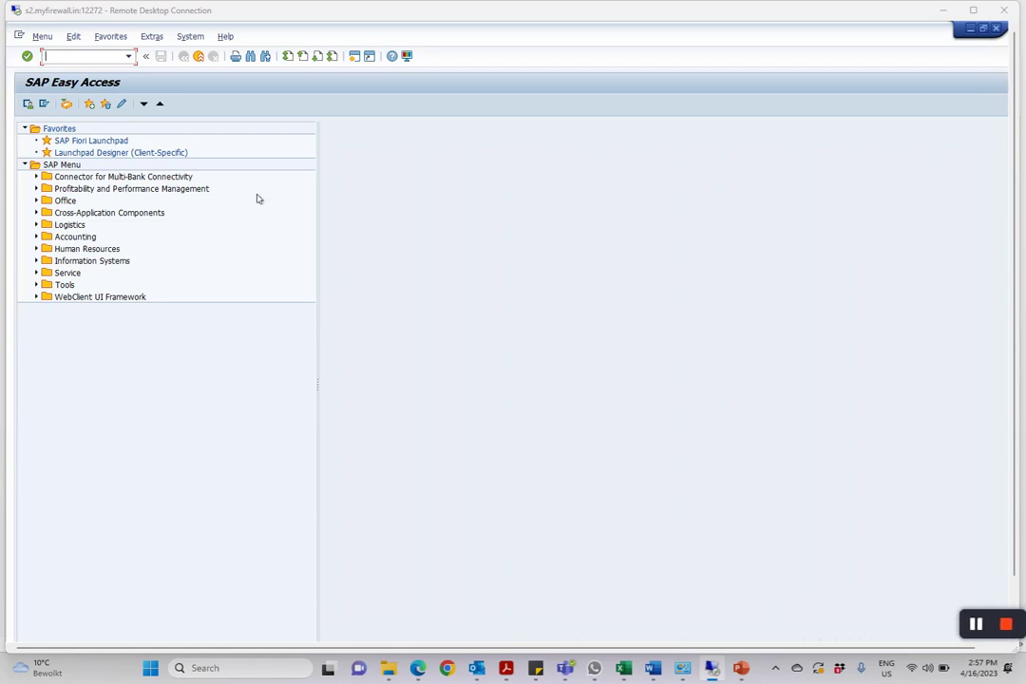
mouse_move(333, 190)
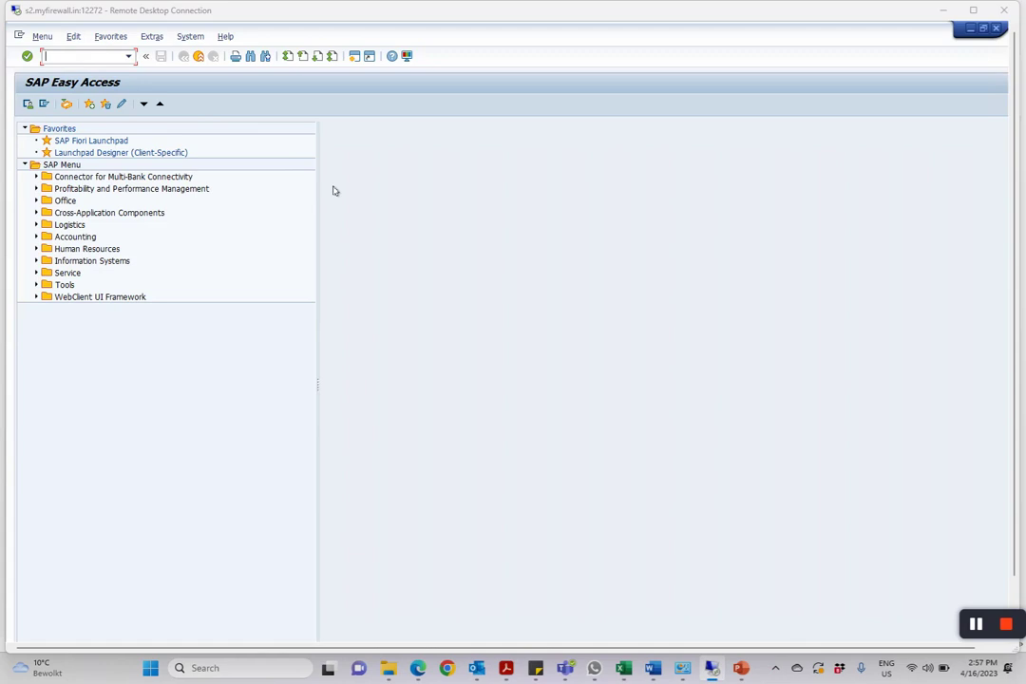
mouse_move(287, 164)
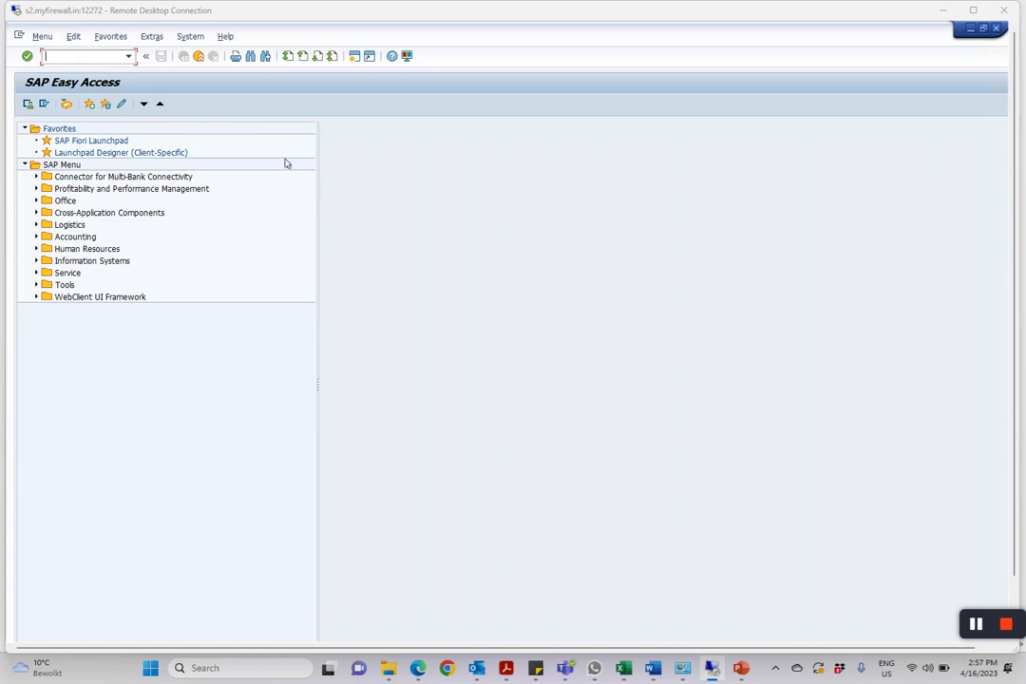
Launch transaction fins_cfin_map_manage from the command field history.
click(143, 55)
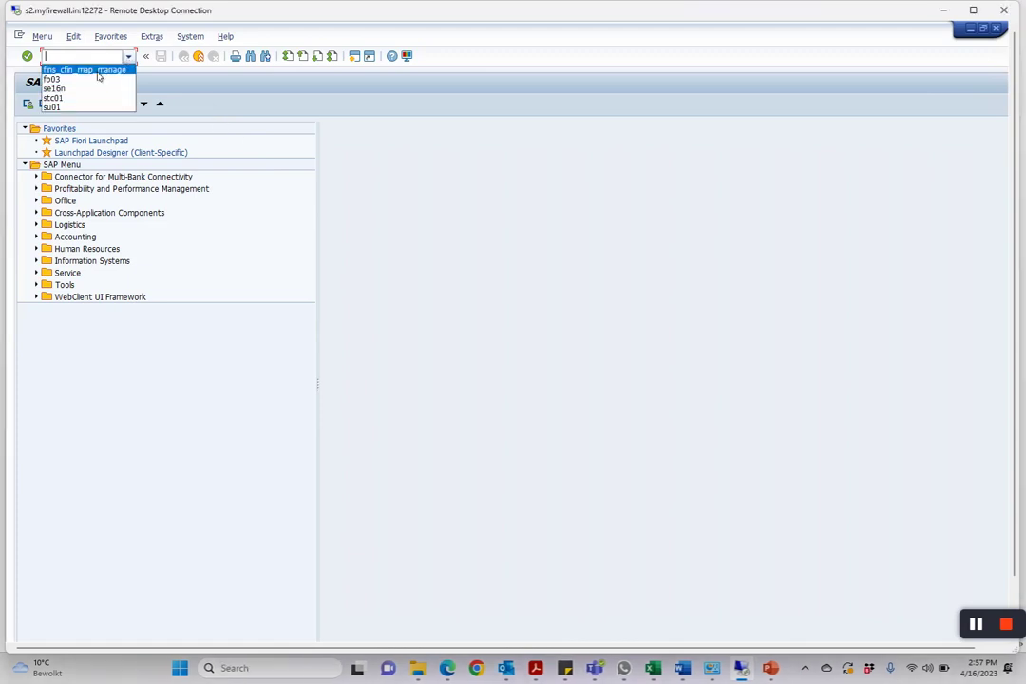
click(81, 68)
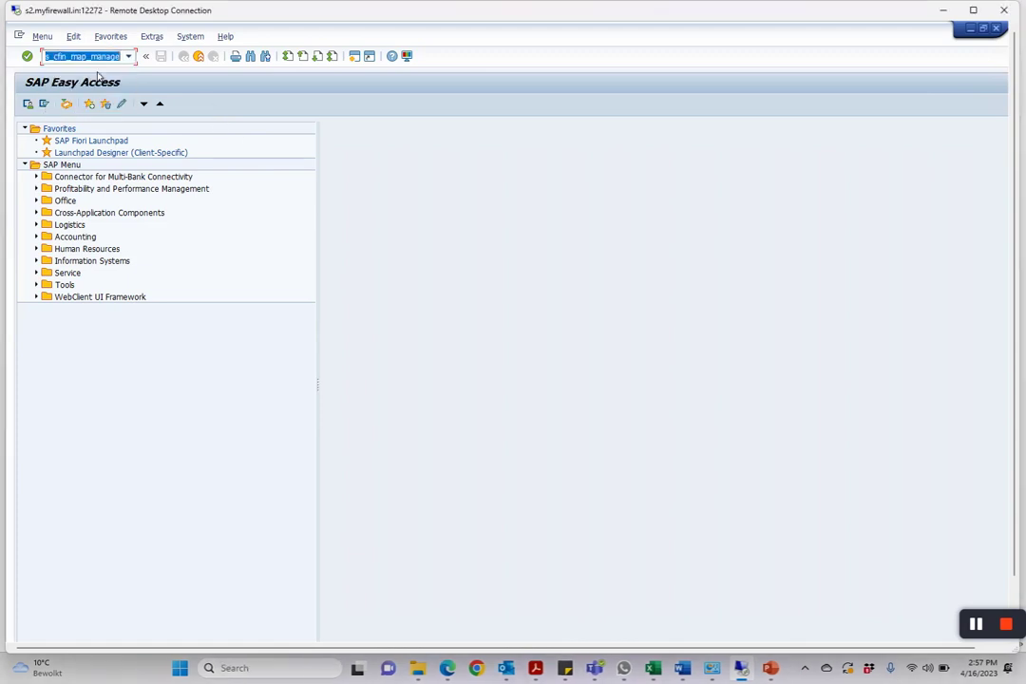
text(FB)
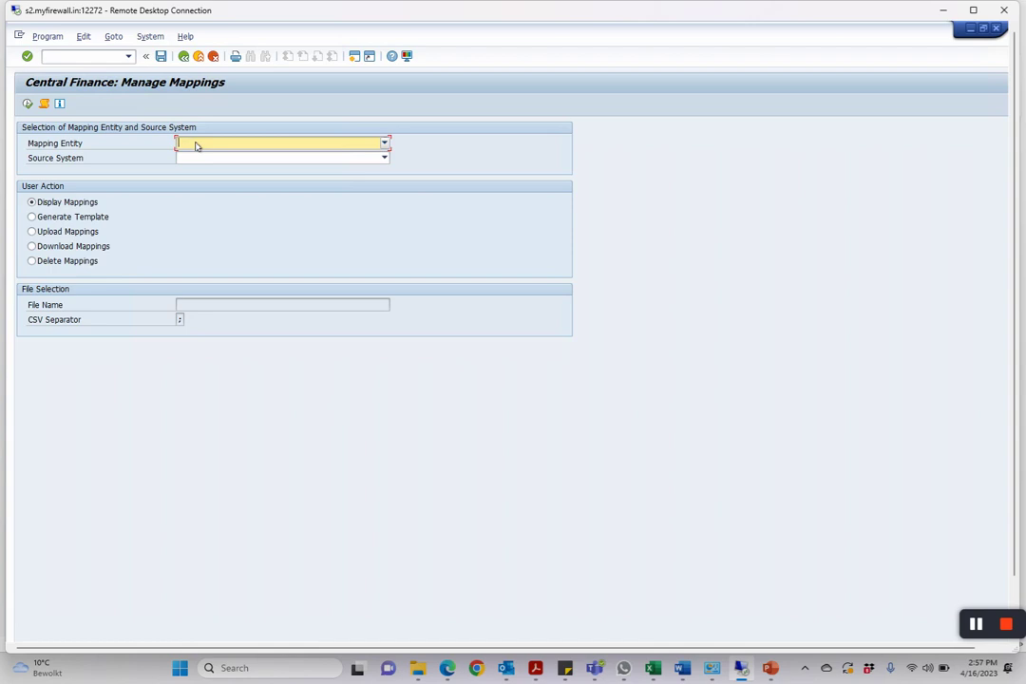
Set mapping entity to Company Code and source system to EC0CLNT100.
click(384, 142)
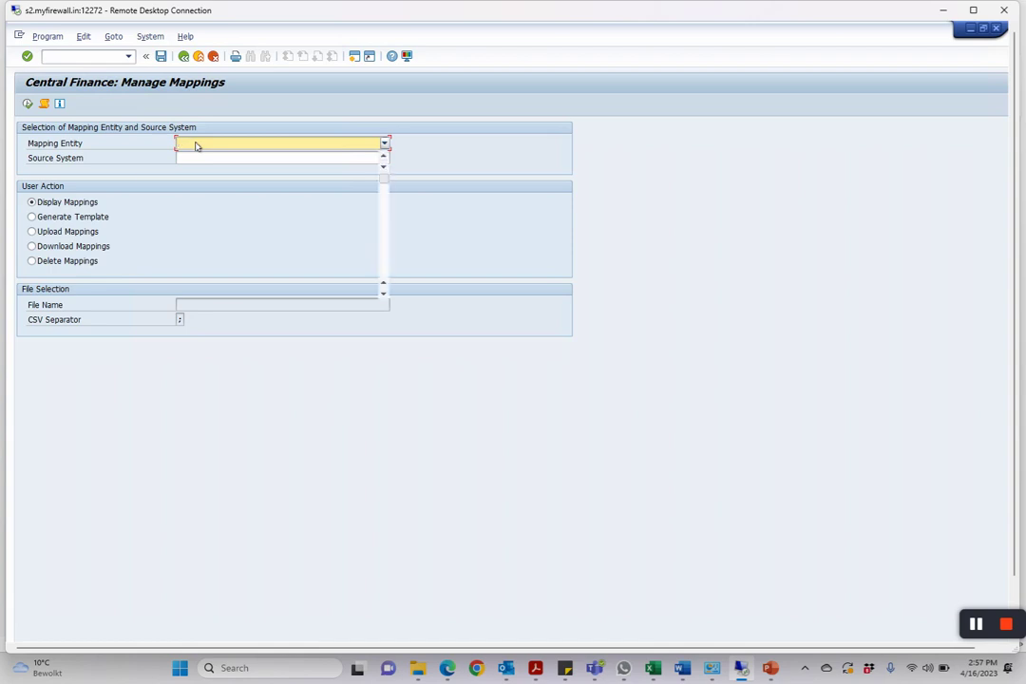
click(383, 142)
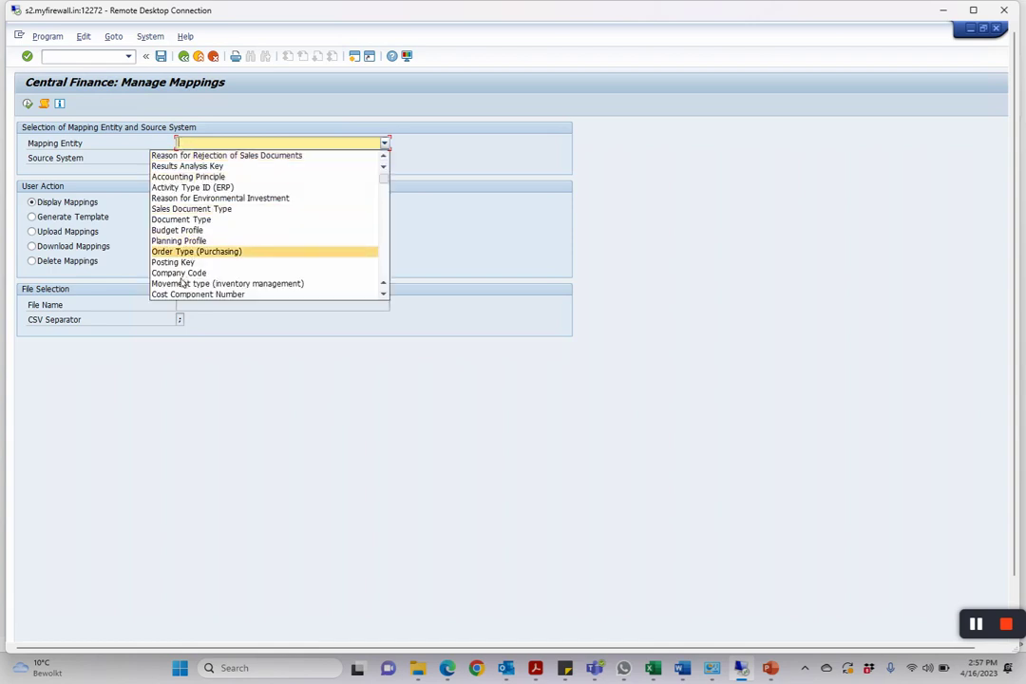
click(179, 273)
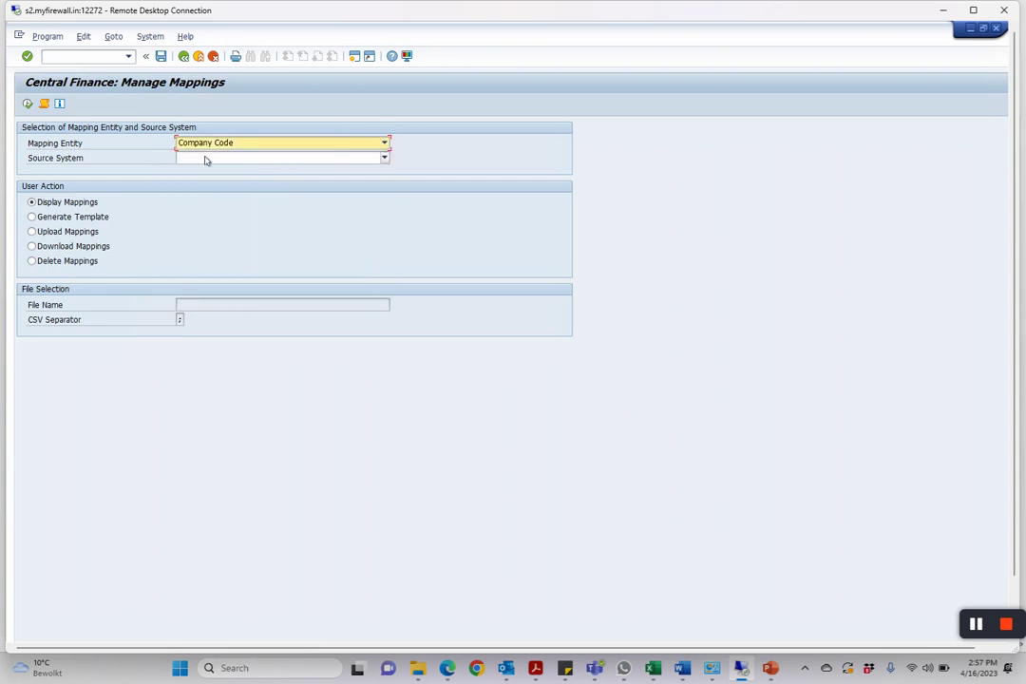
click(383, 157)
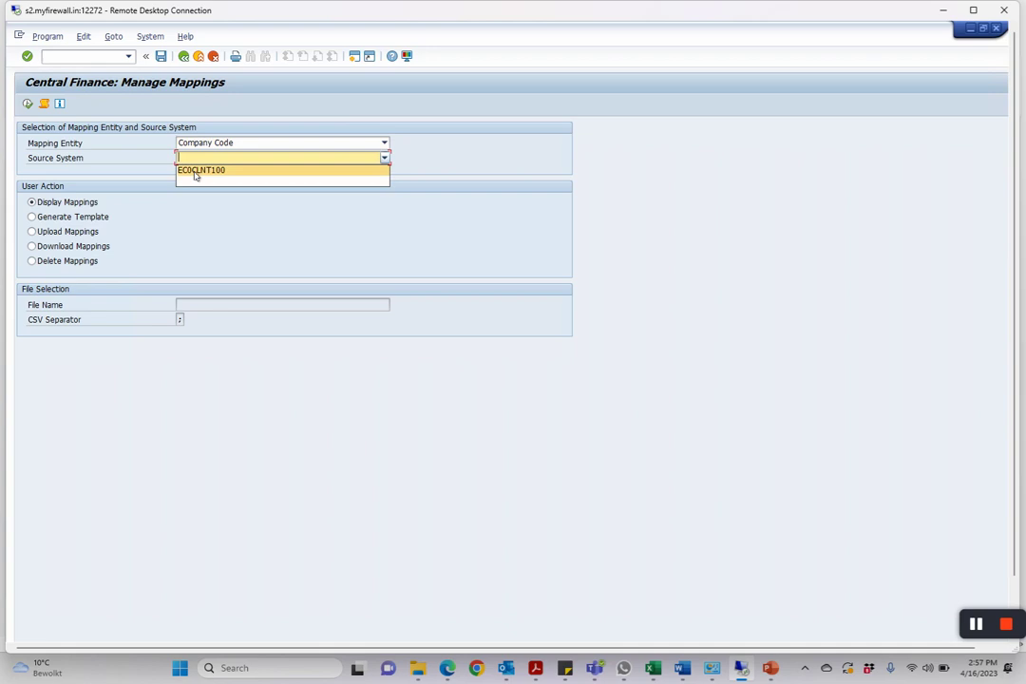
click(202, 170)
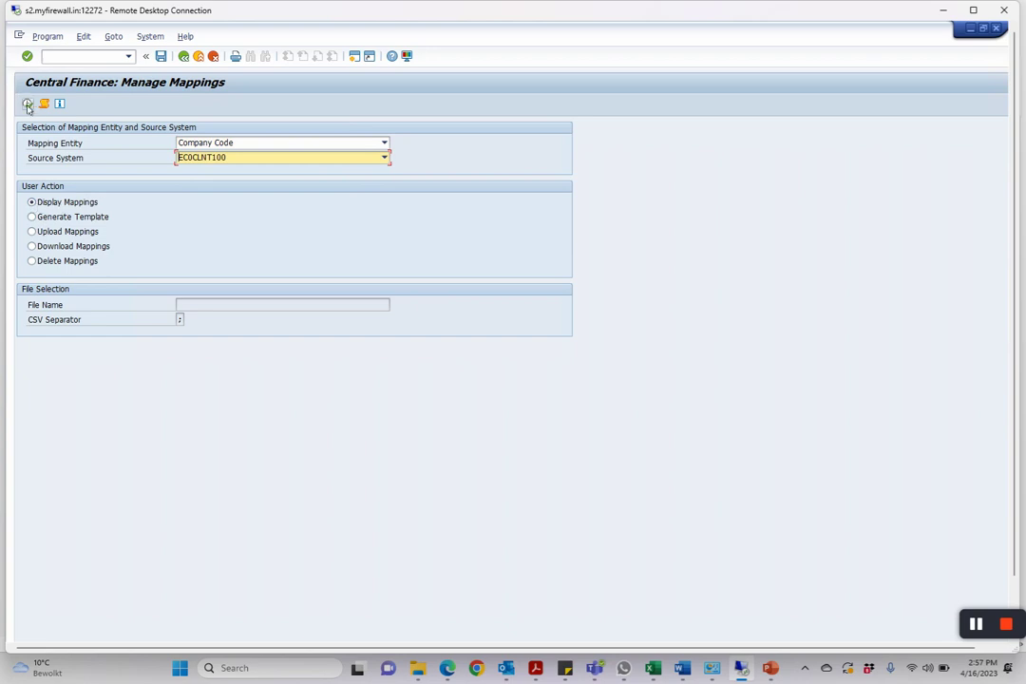
click(21, 104)
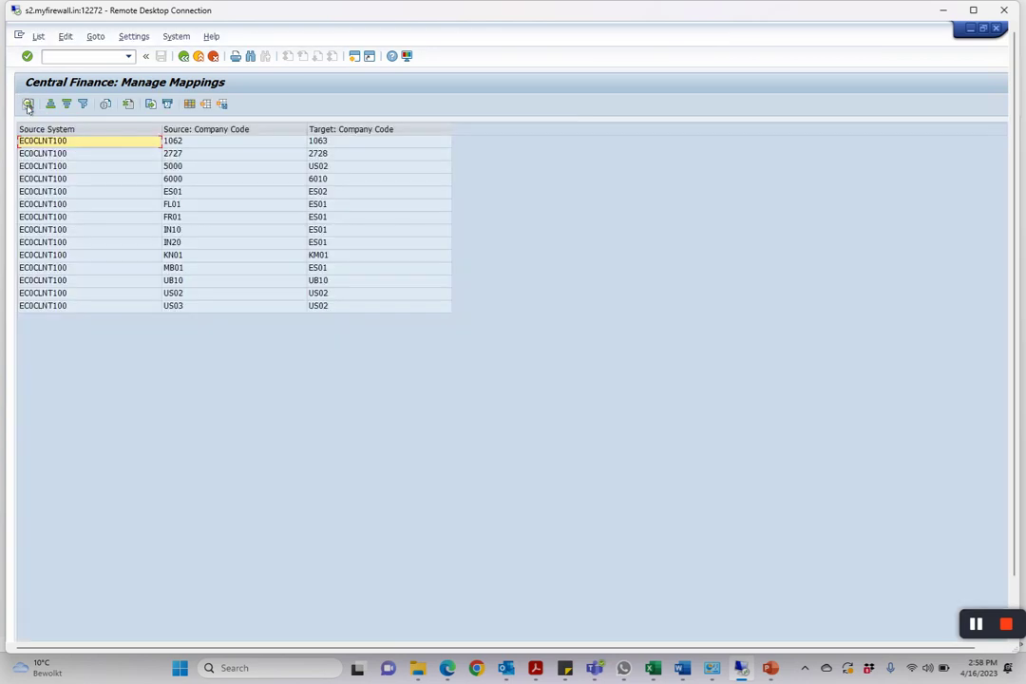
mouse_move(176, 141)
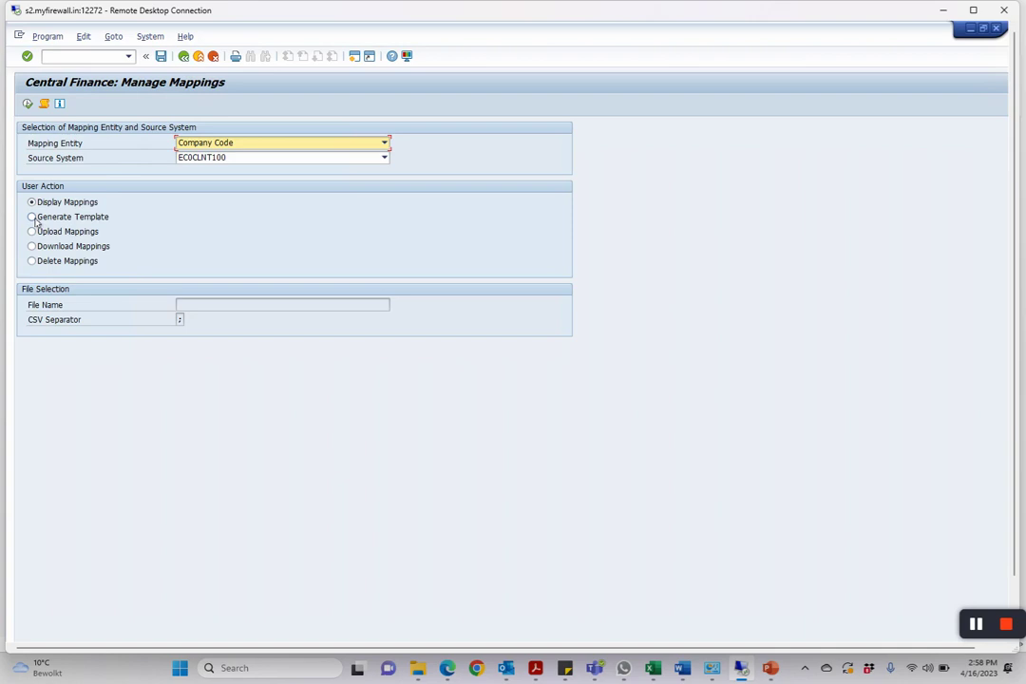
Generate a mapping template named 'Company code mapping' on the Desktop, allowing both security prompts.
click(23, 217)
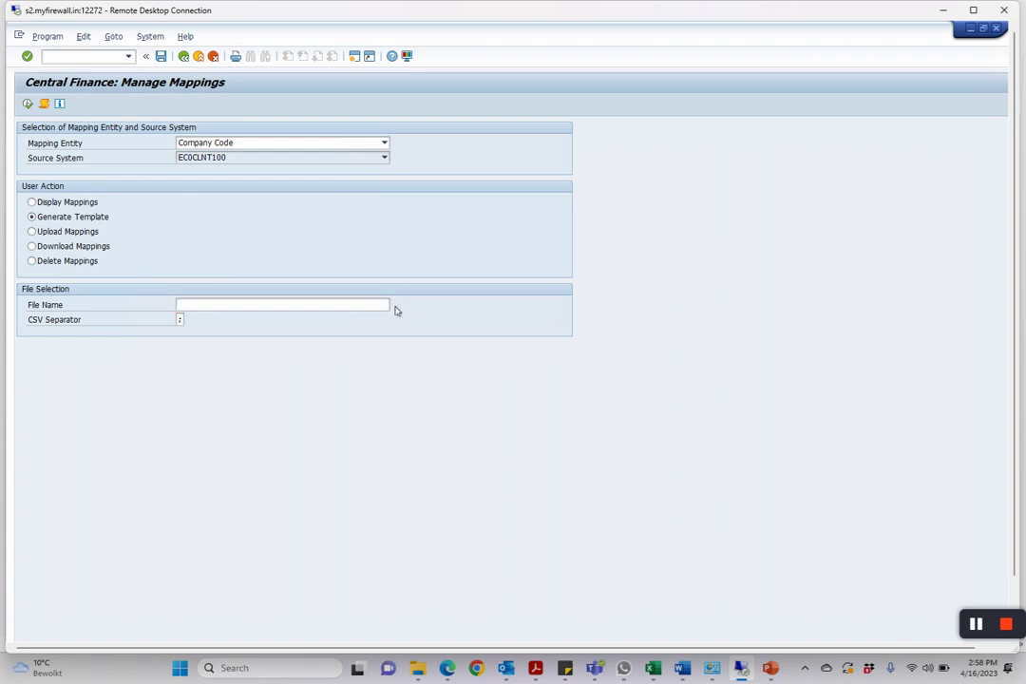
click(282, 304)
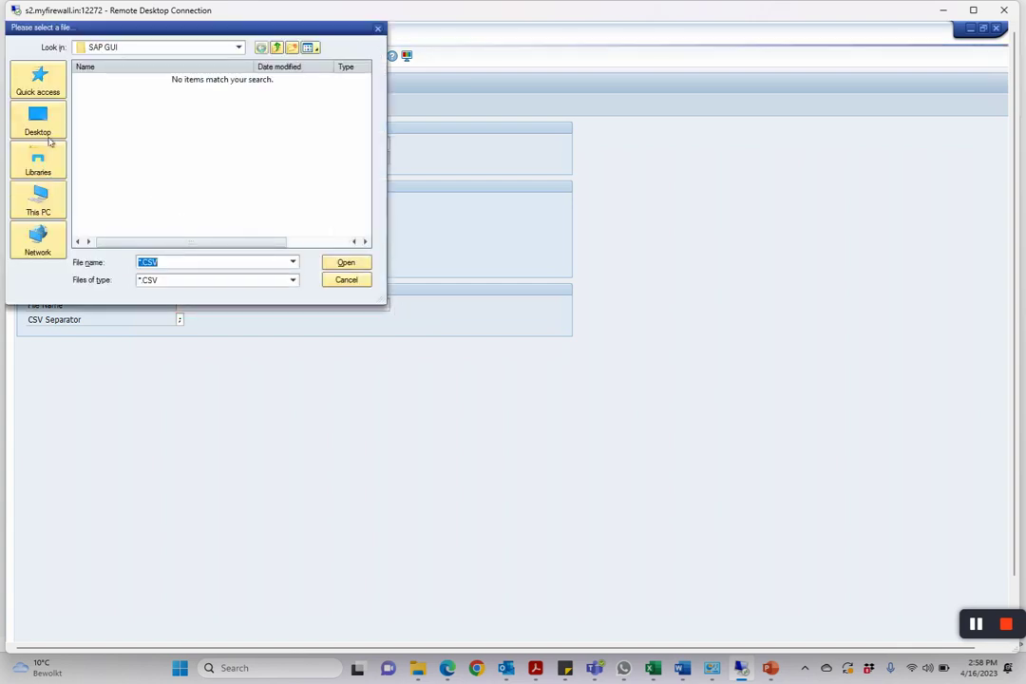
click(38, 124)
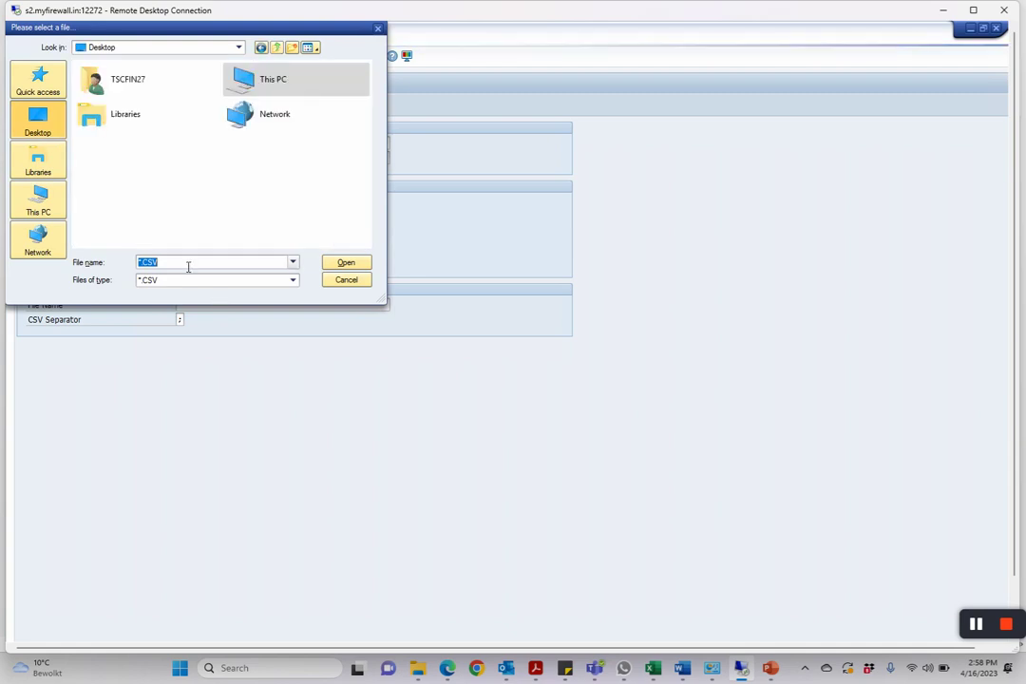
text(Company code mapping)
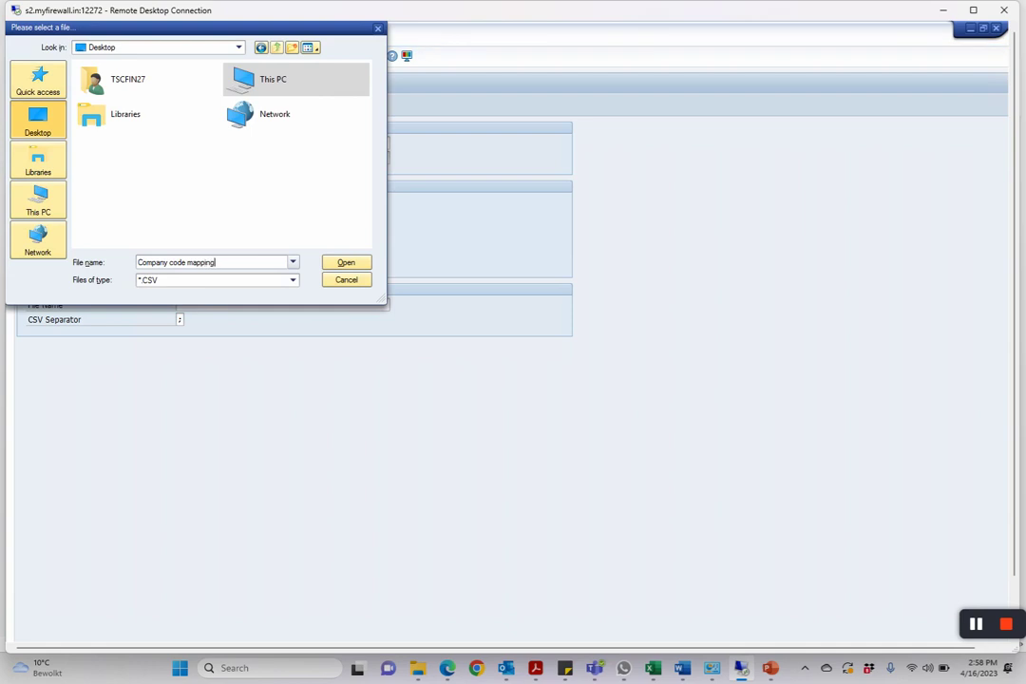
click(346, 263)
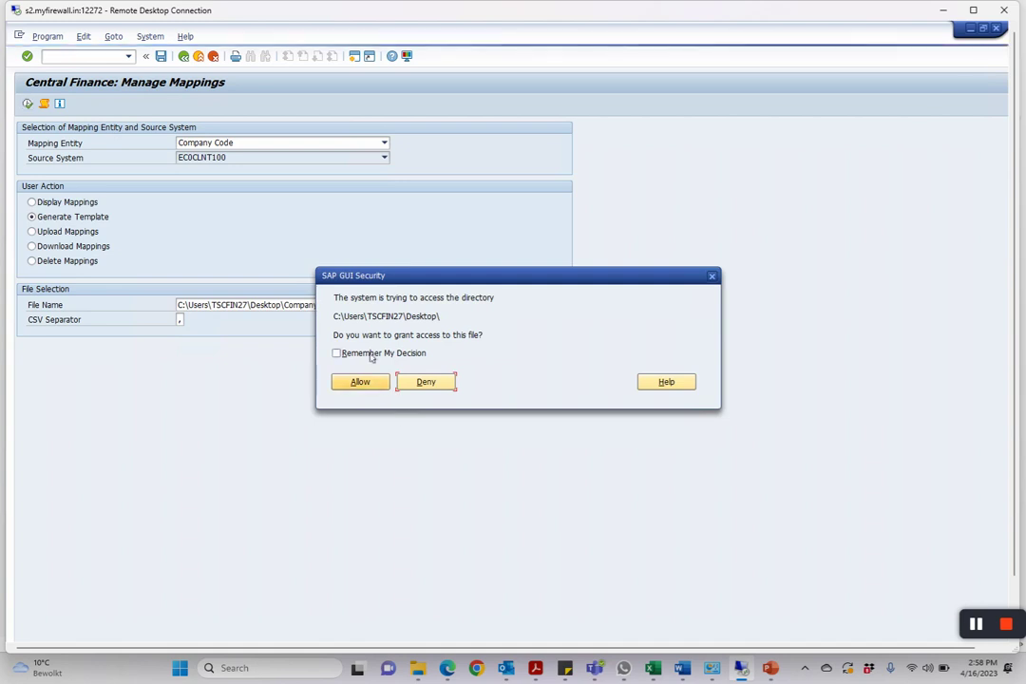
click(360, 381)
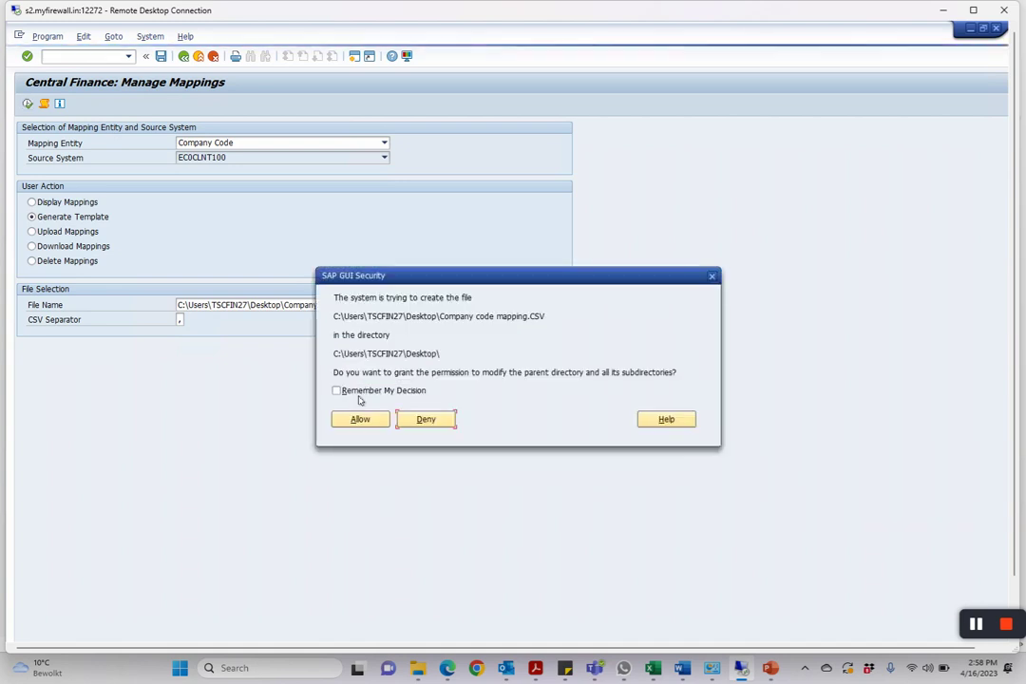
click(359, 419)
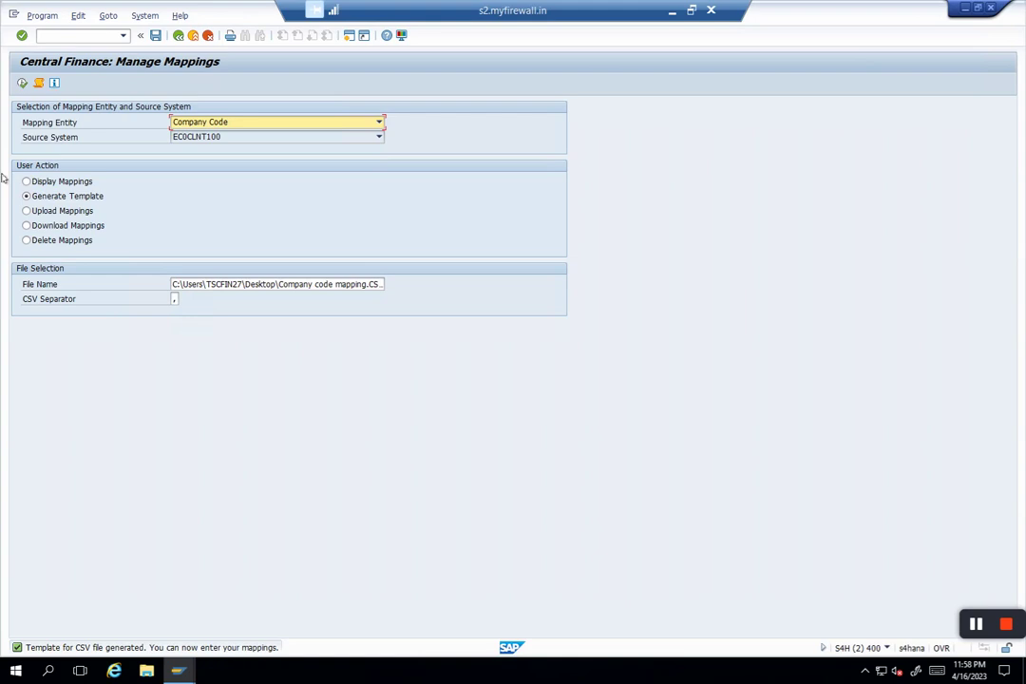
Open the template in Excel, enter 1062 and 1063 in row 2, and dismiss Office dialogs.
click(17, 181)
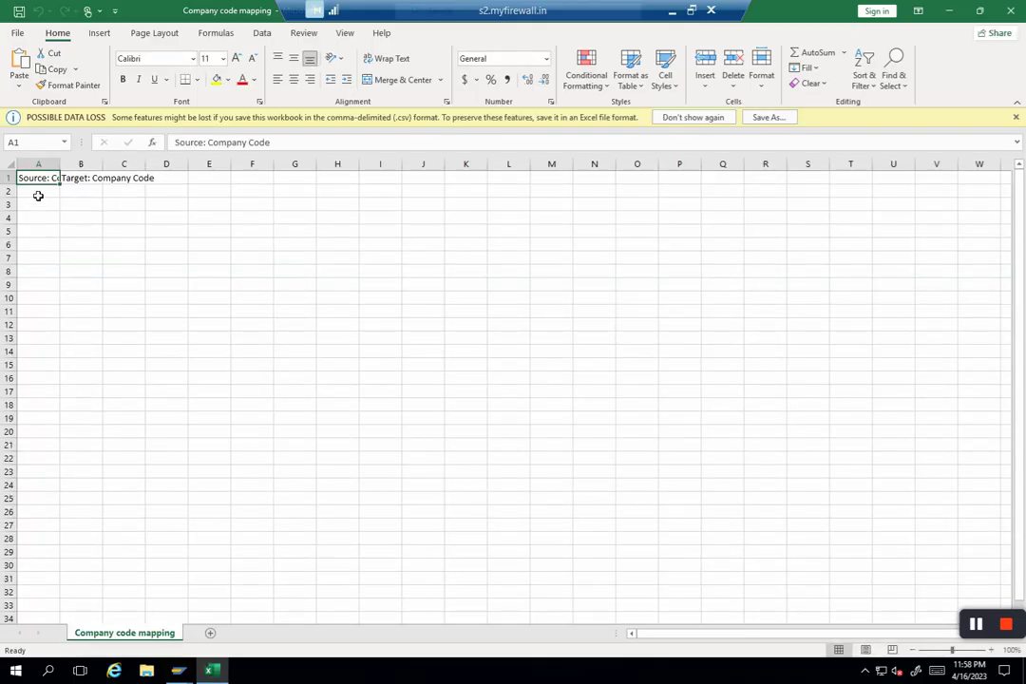
text(1063)
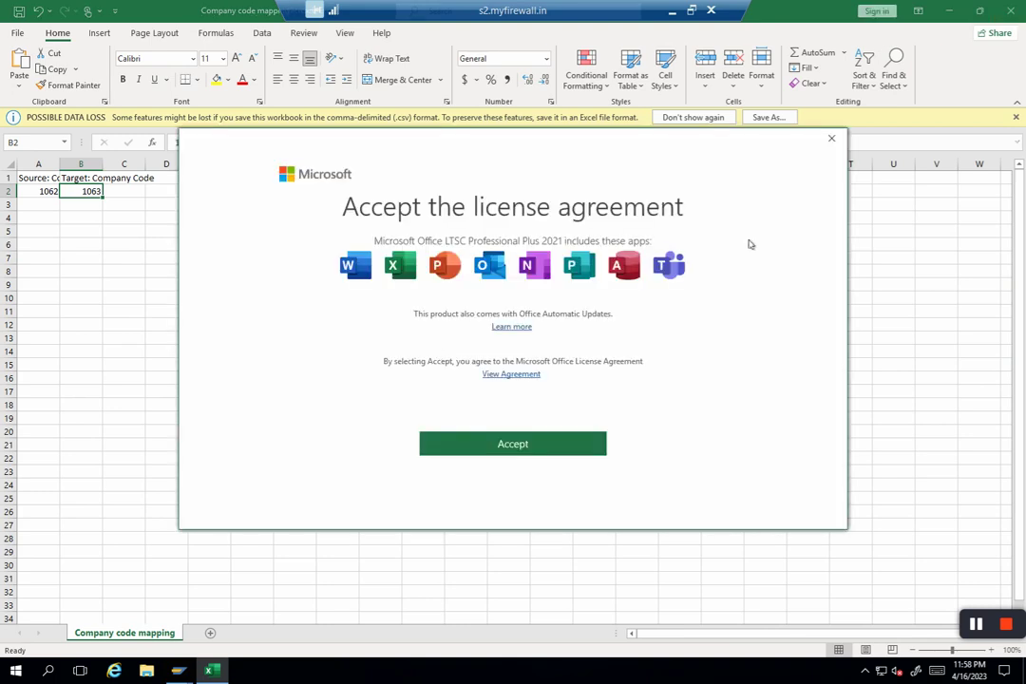
click(513, 444)
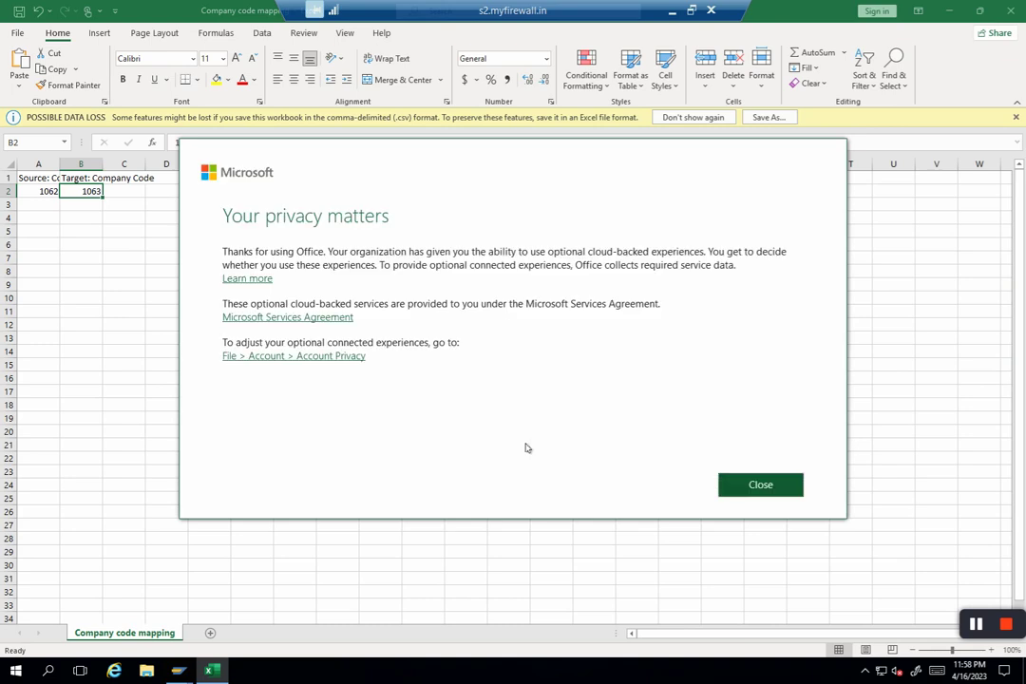
click(761, 484)
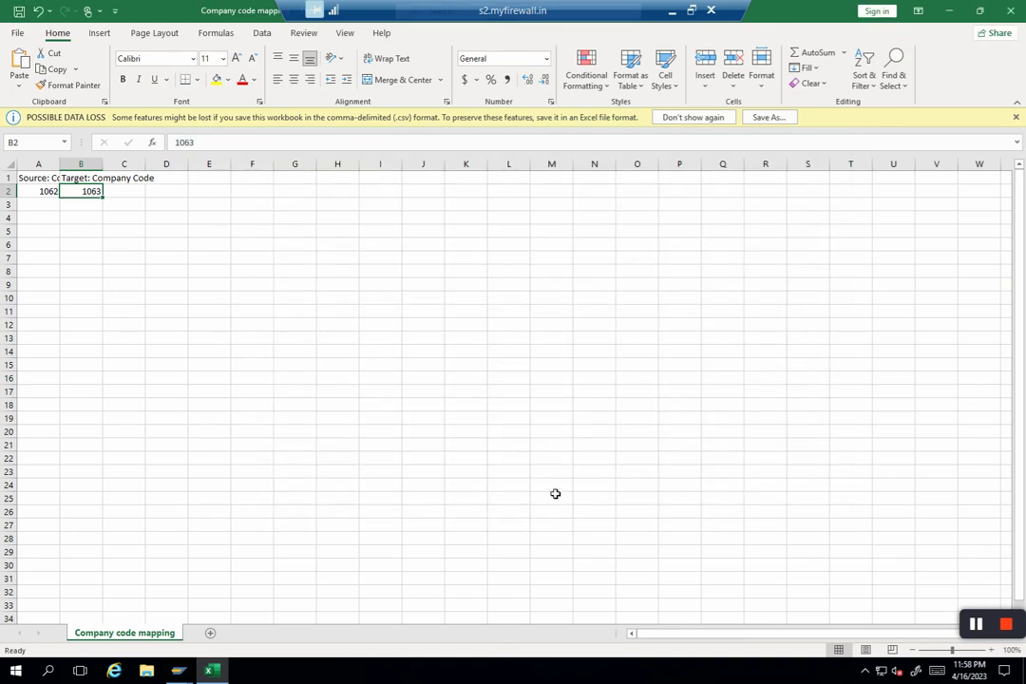
click(1013, 116)
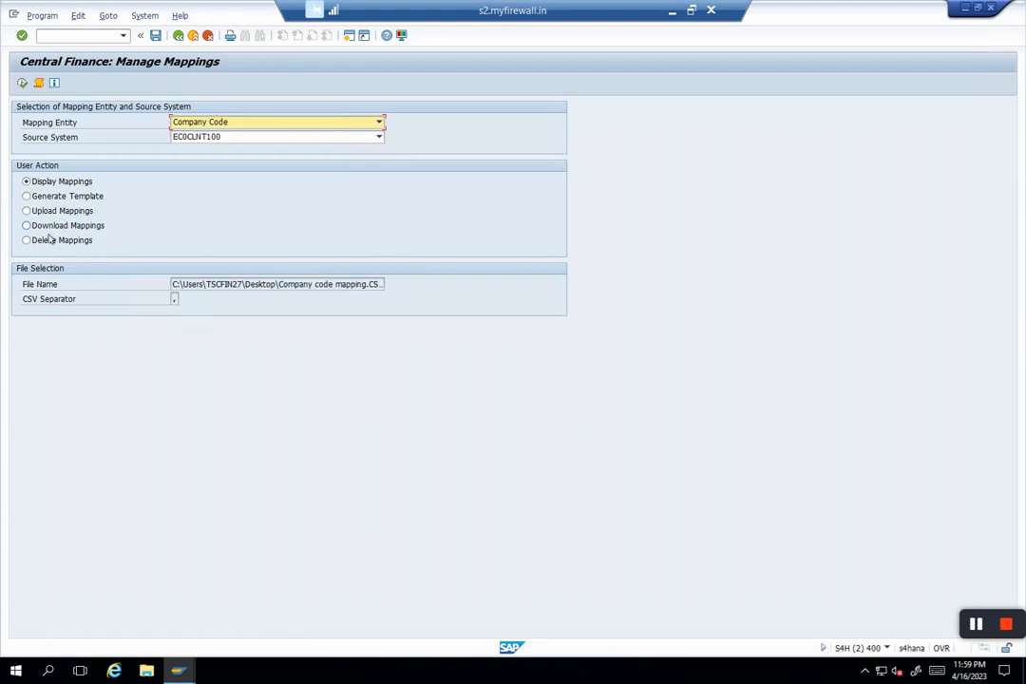
Select Delete Mappings and execute with Test Run turned off.
click(18, 240)
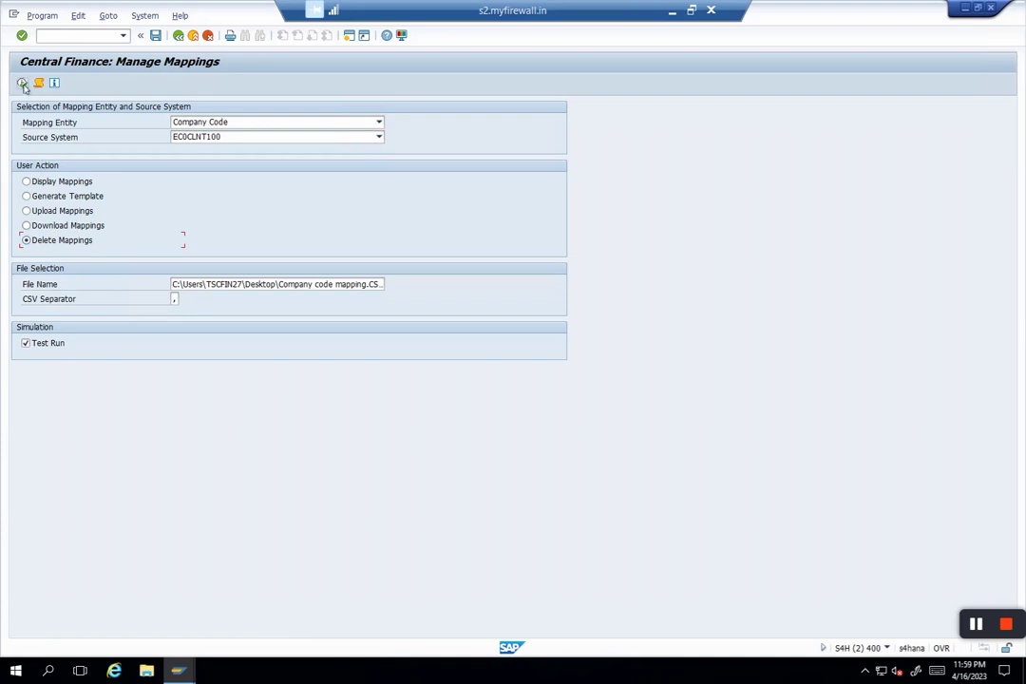
click(22, 90)
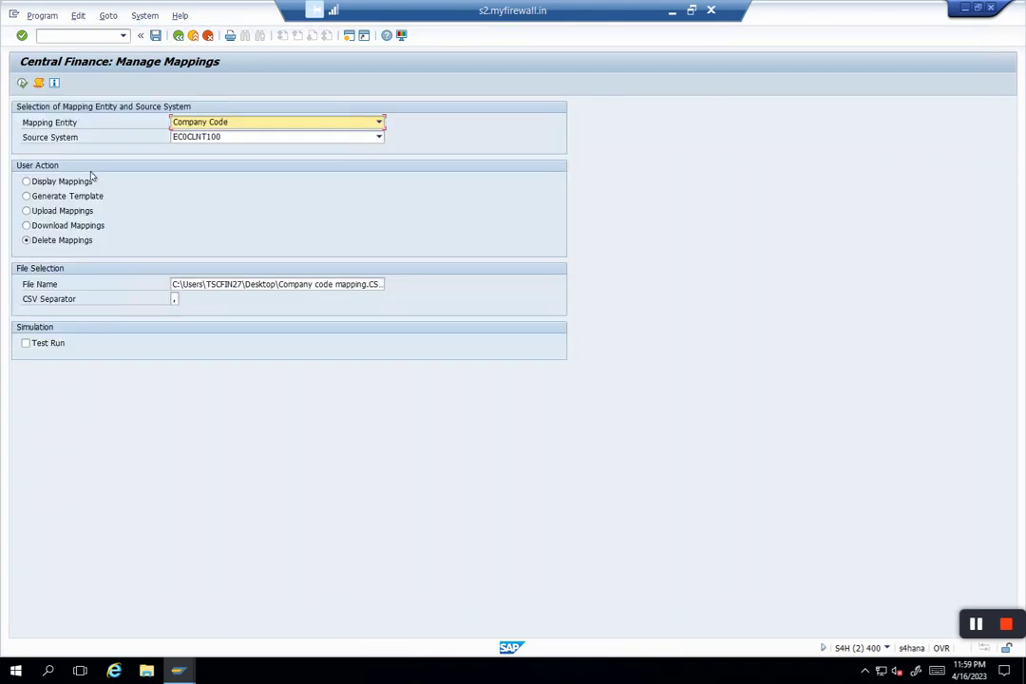
Run Upload Mappings from the file, yielding a log that company code 1062 doesn't exist.
click(17, 181)
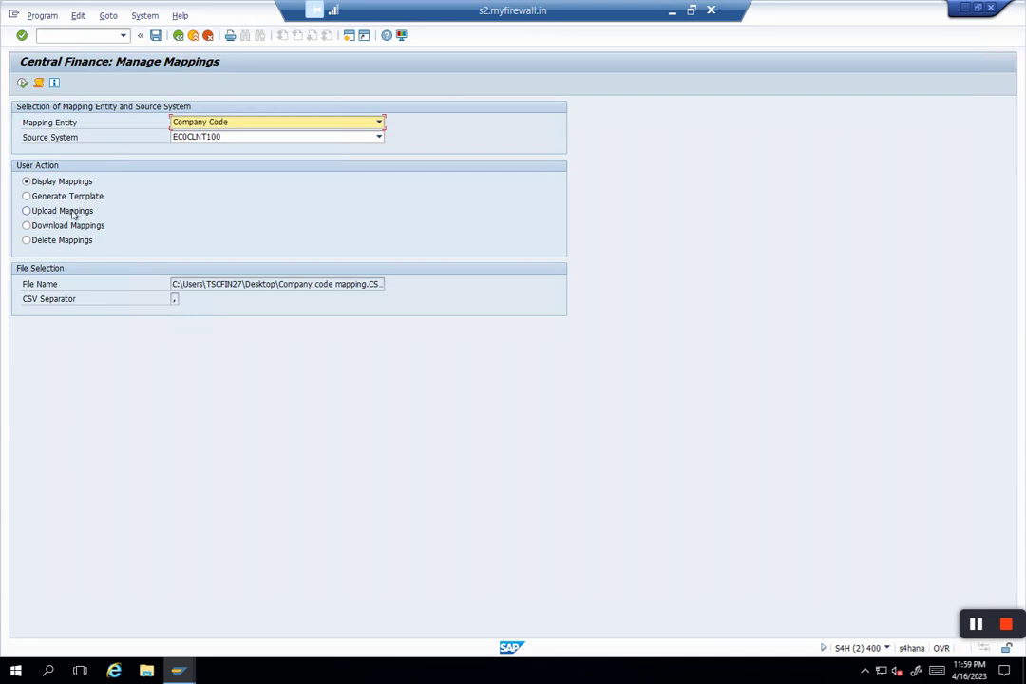
click(19, 210)
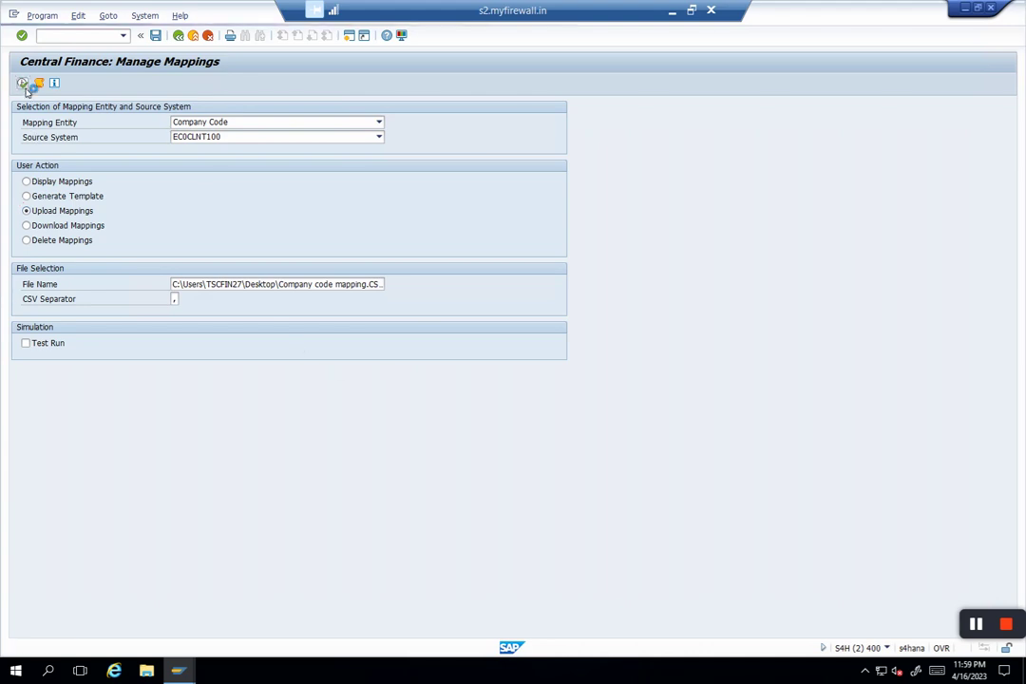
click(22, 86)
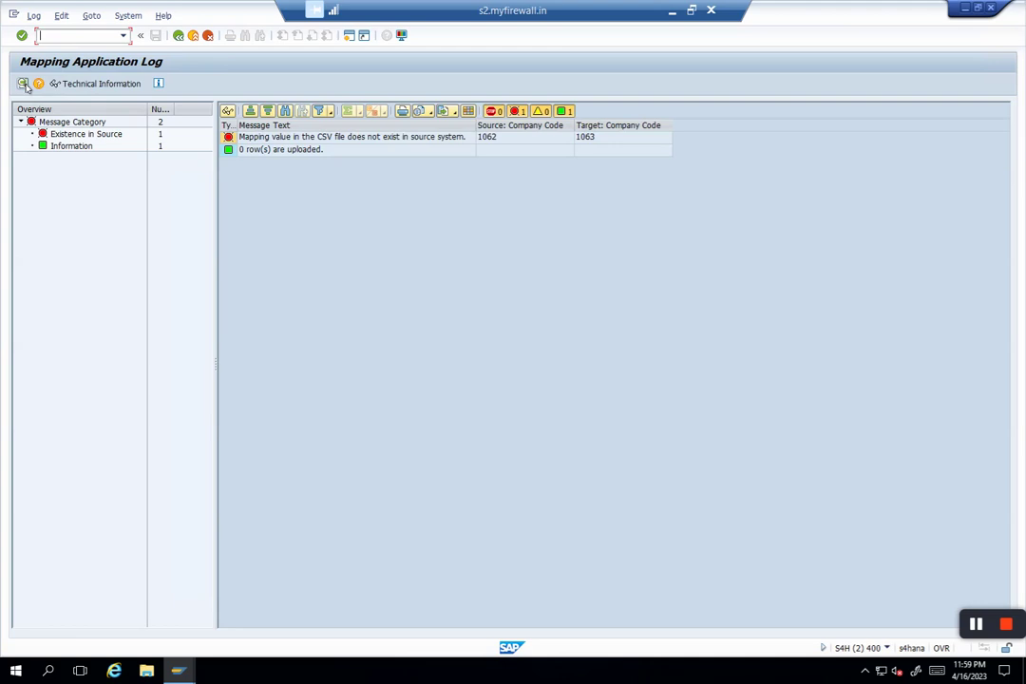
mouse_move(424, 155)
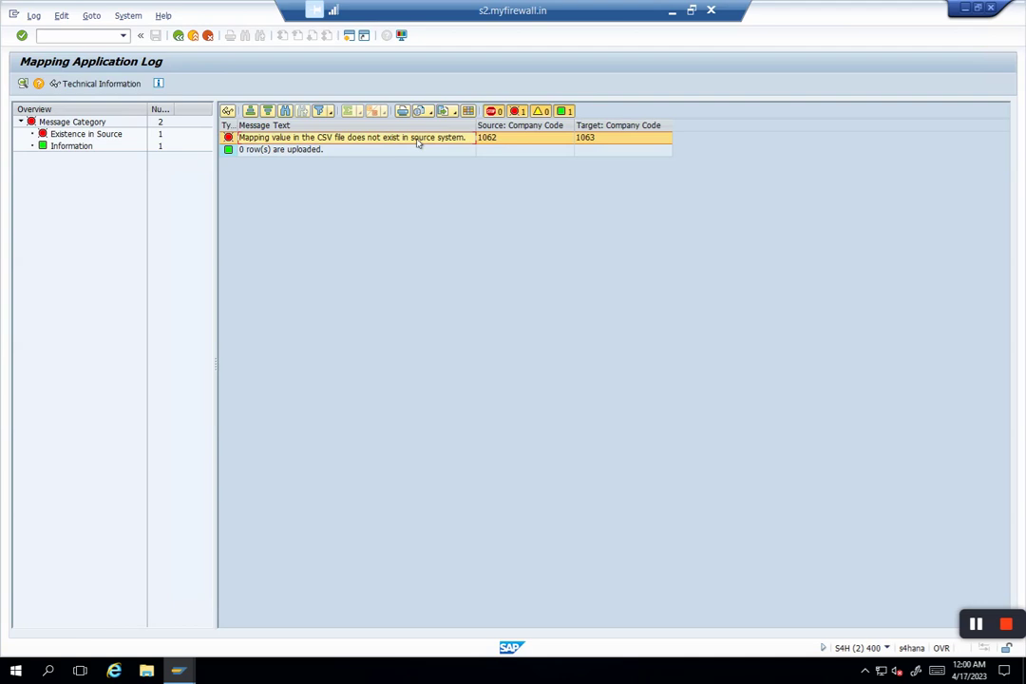
mouse_move(370, 181)
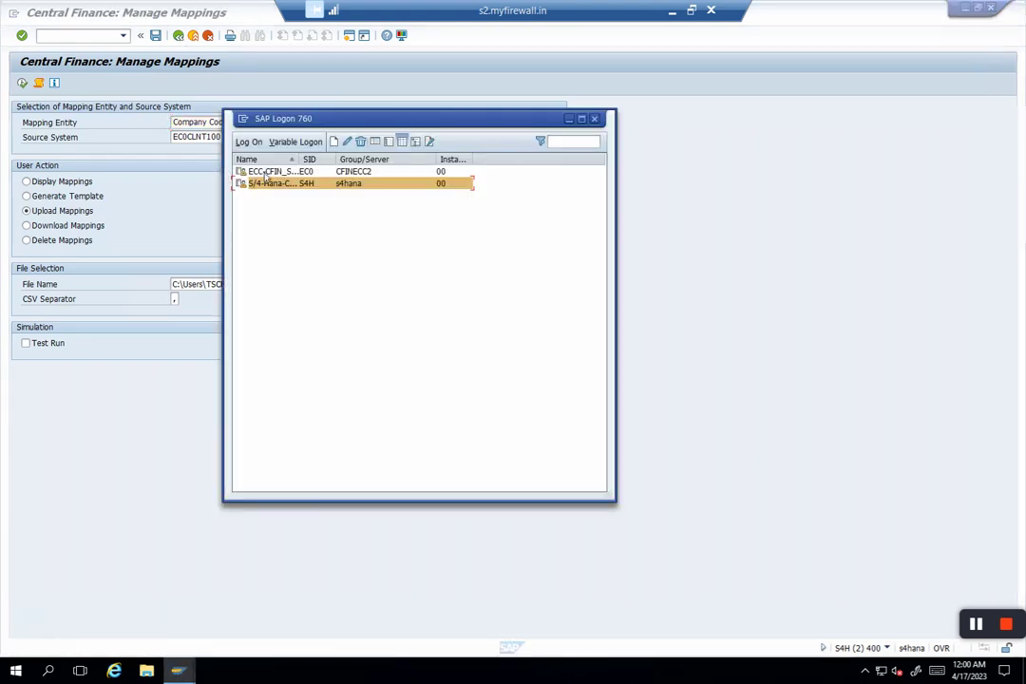
Log on to the ECC system and browse company code table T001 with SE16.
click(276, 172)
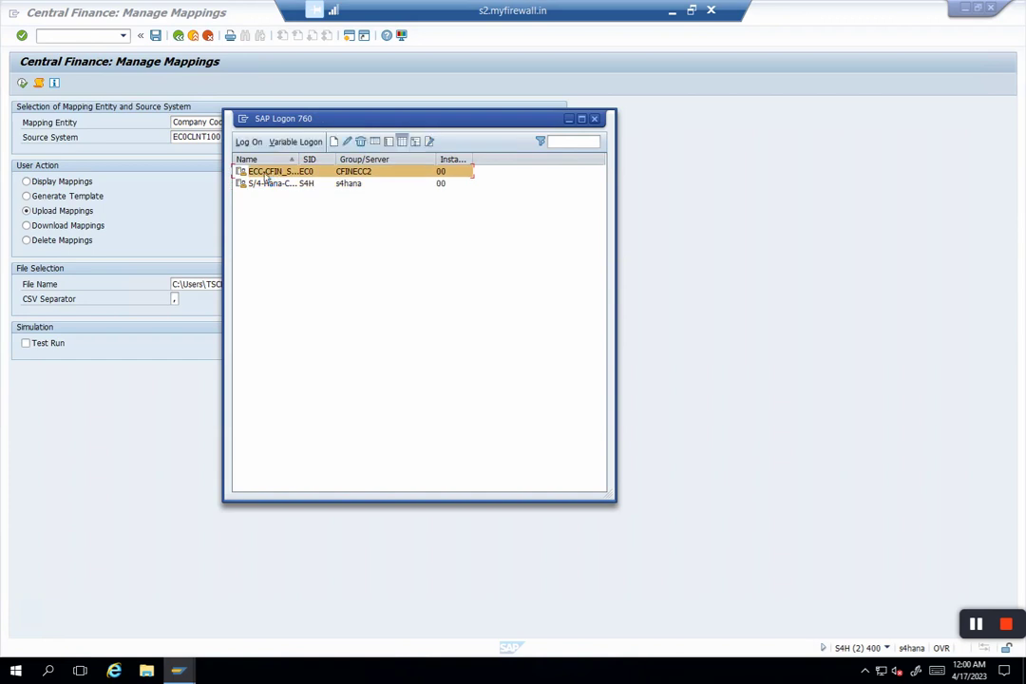
double_click(285, 171)
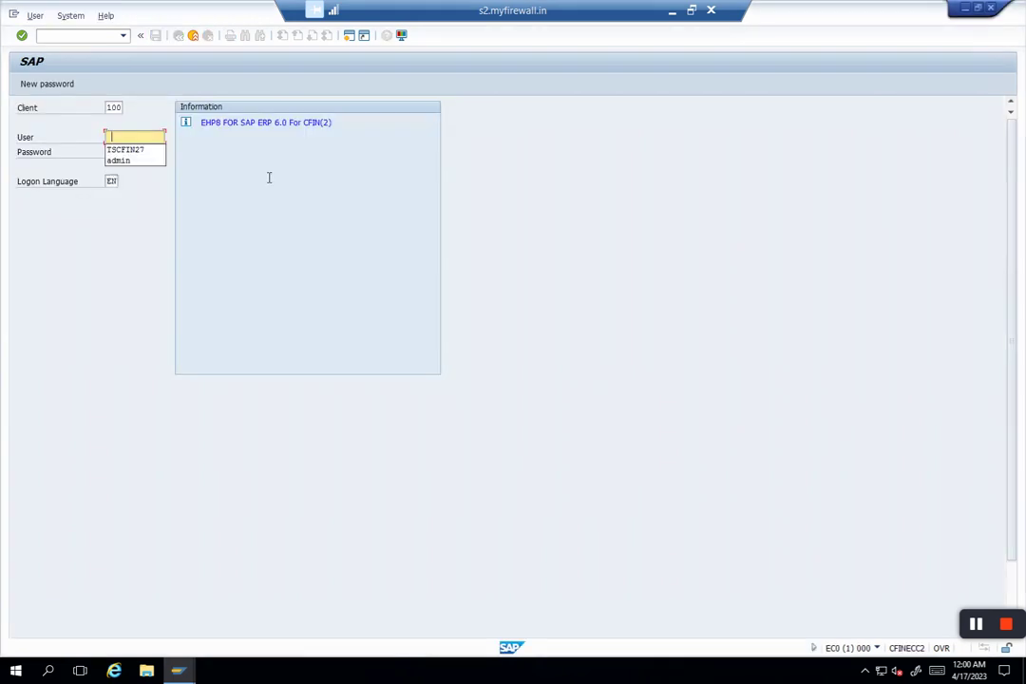
text(TSCFIN27)
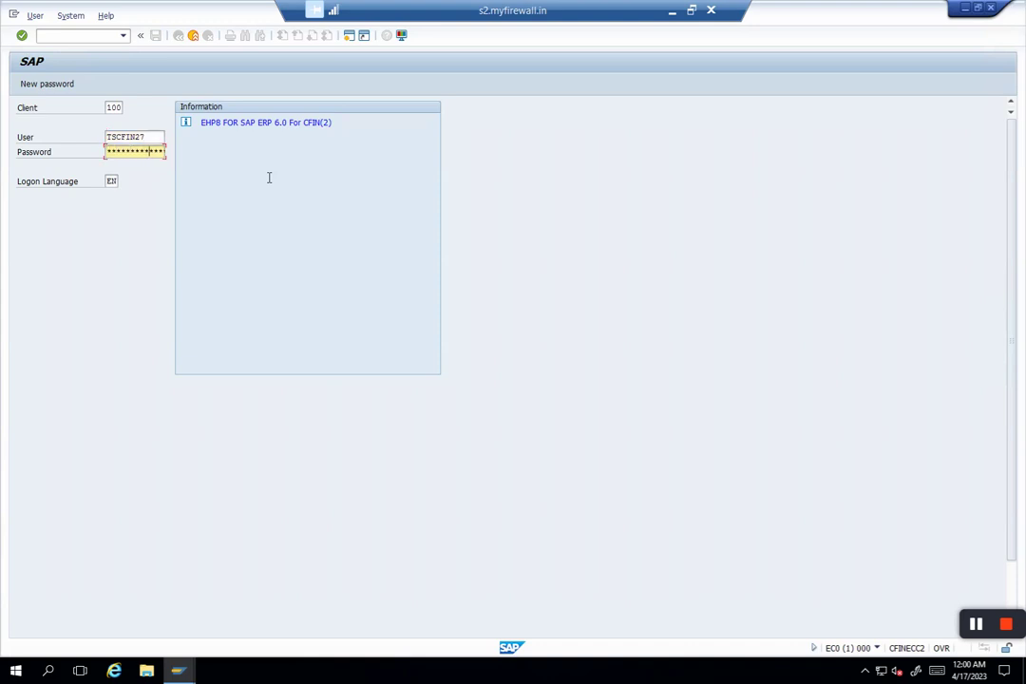
key(Enter)
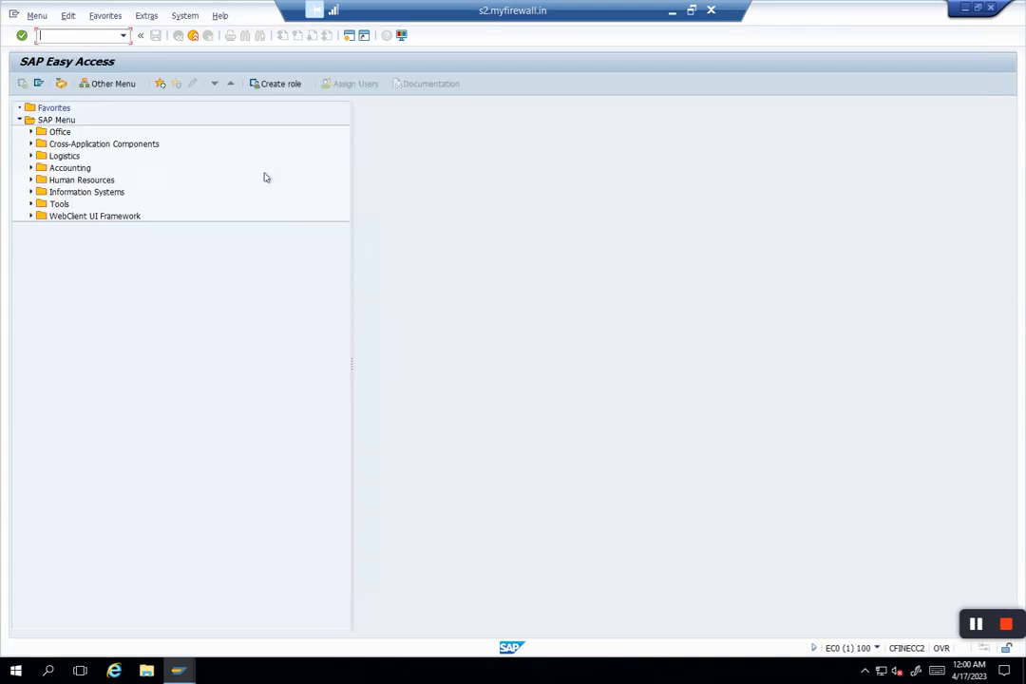
text(se16)
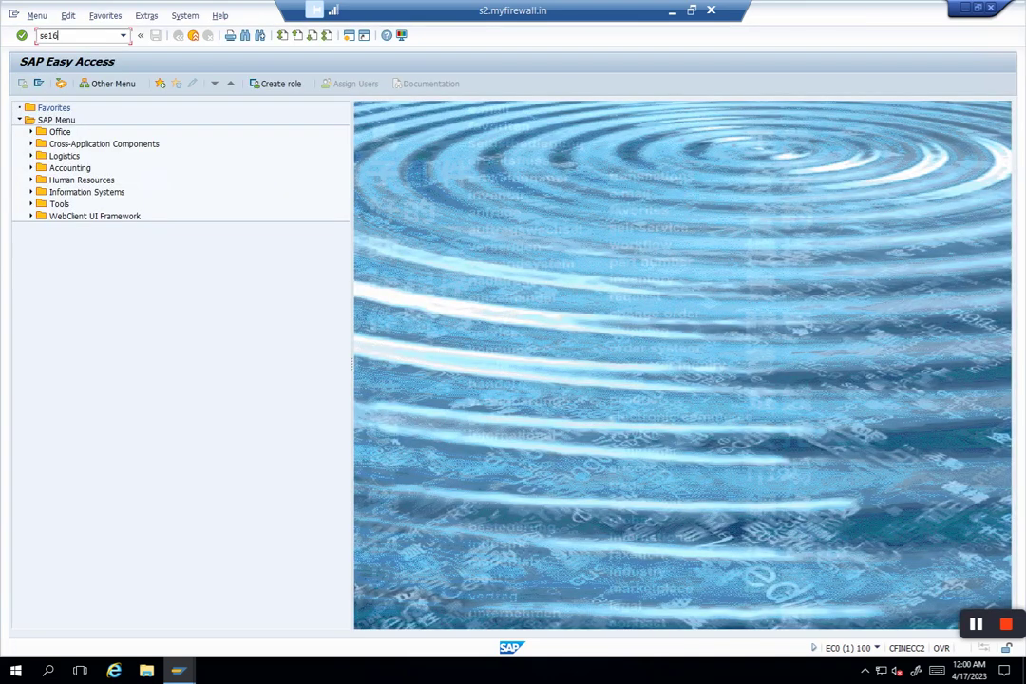
key(Enter)
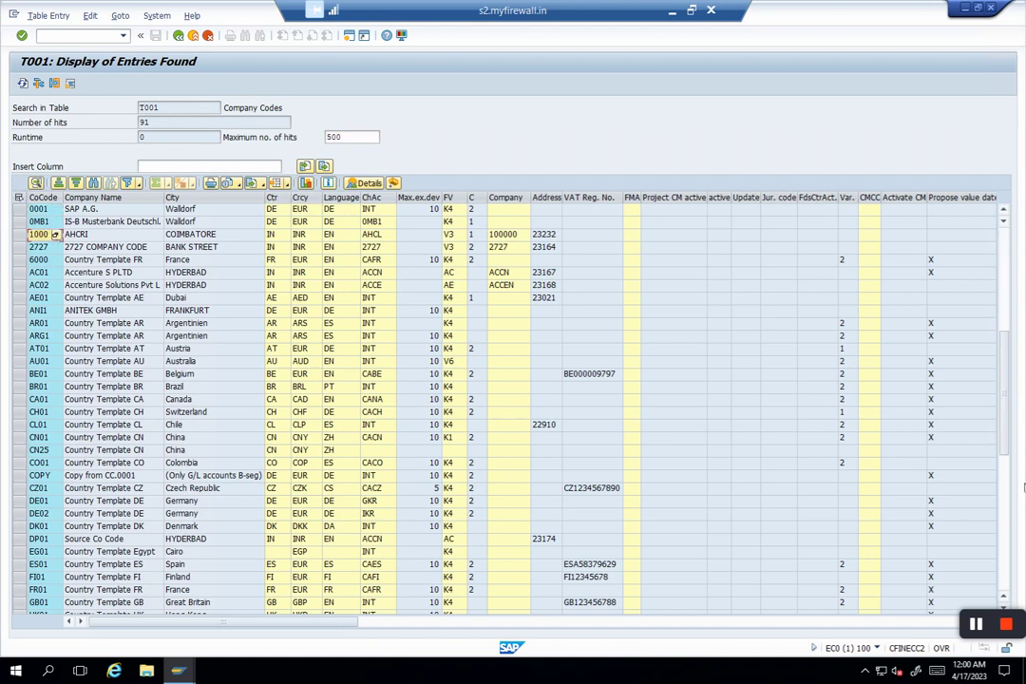
scroll(down, 3)
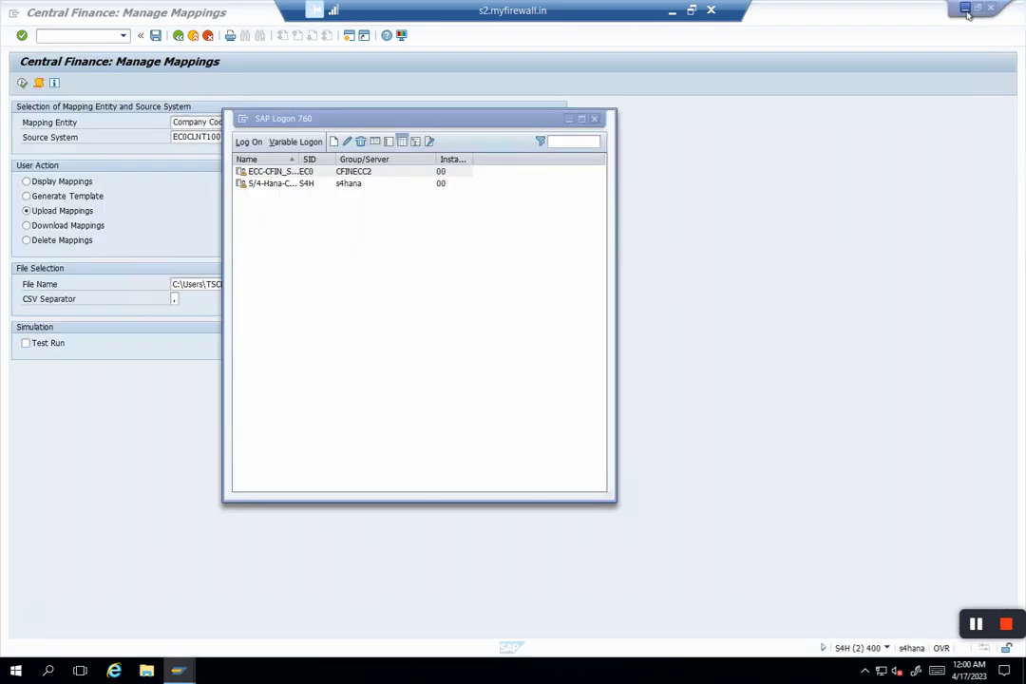
Overwrite the CSV's source company code with 1000 in Excel, then return to SAP.
click(966, 7)
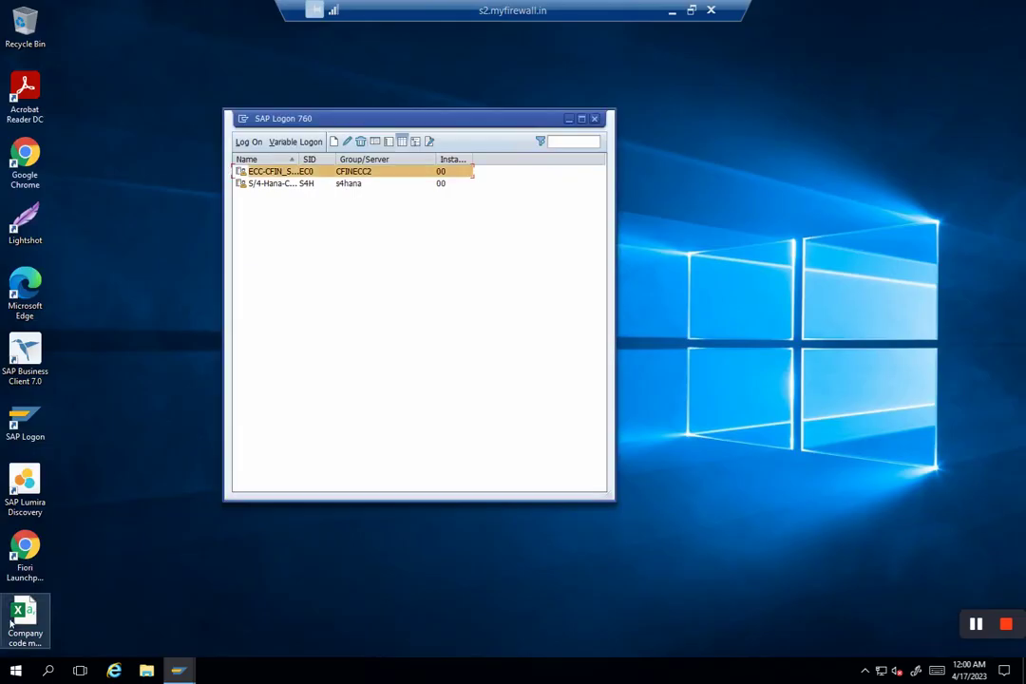
double_click(25, 611)
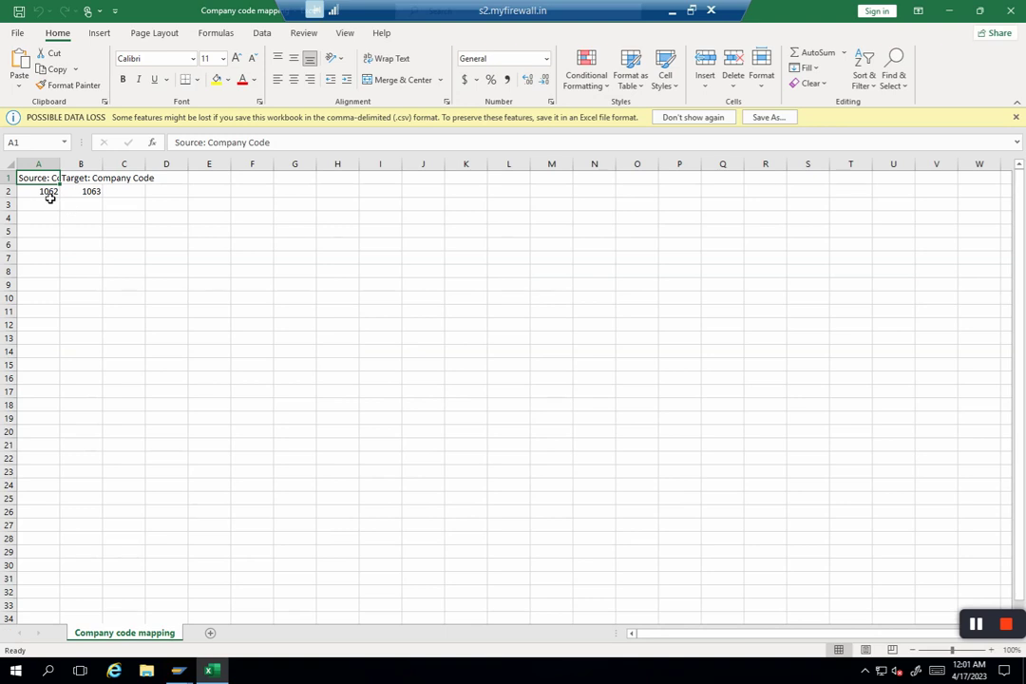
text(1000)
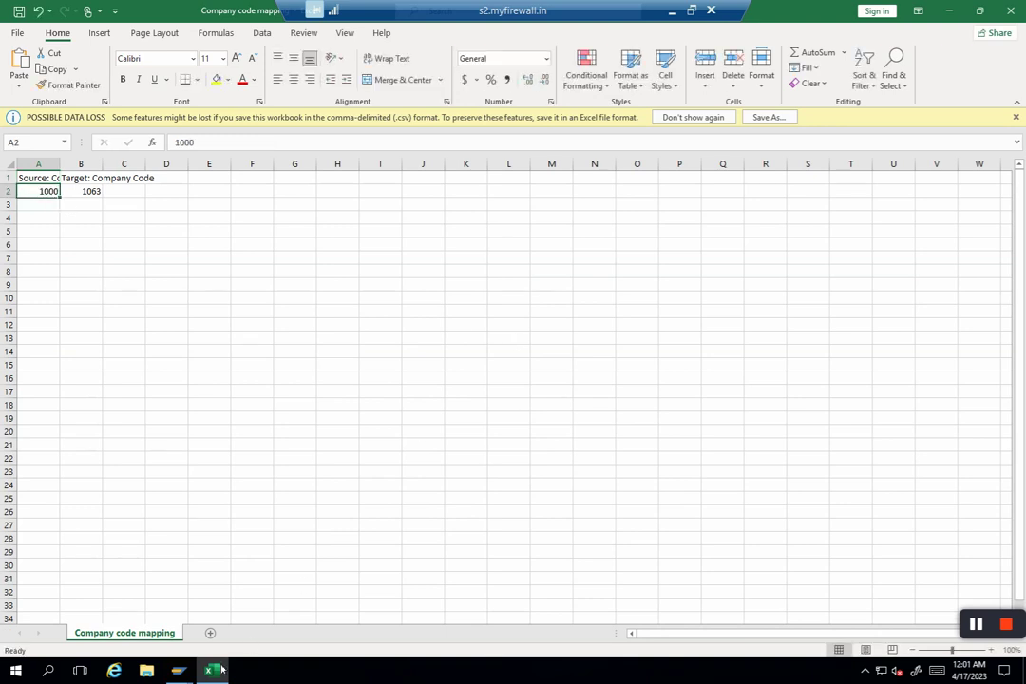
click(180, 667)
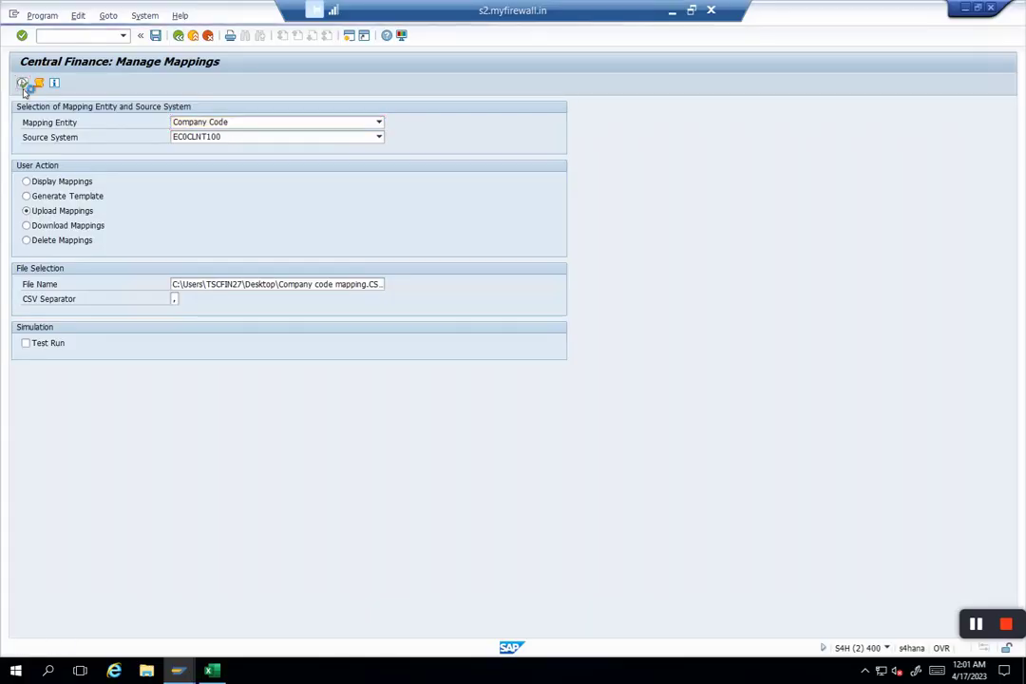
Upload the corrected file, then display the mappings list showing 1000→1063.
click(20, 89)
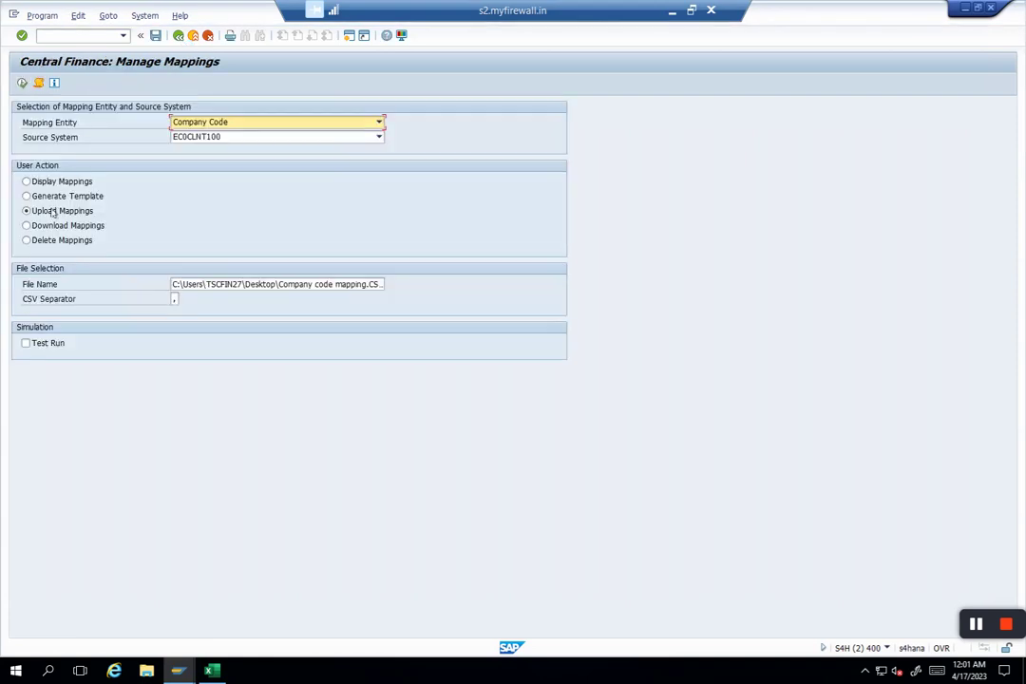
click(18, 180)
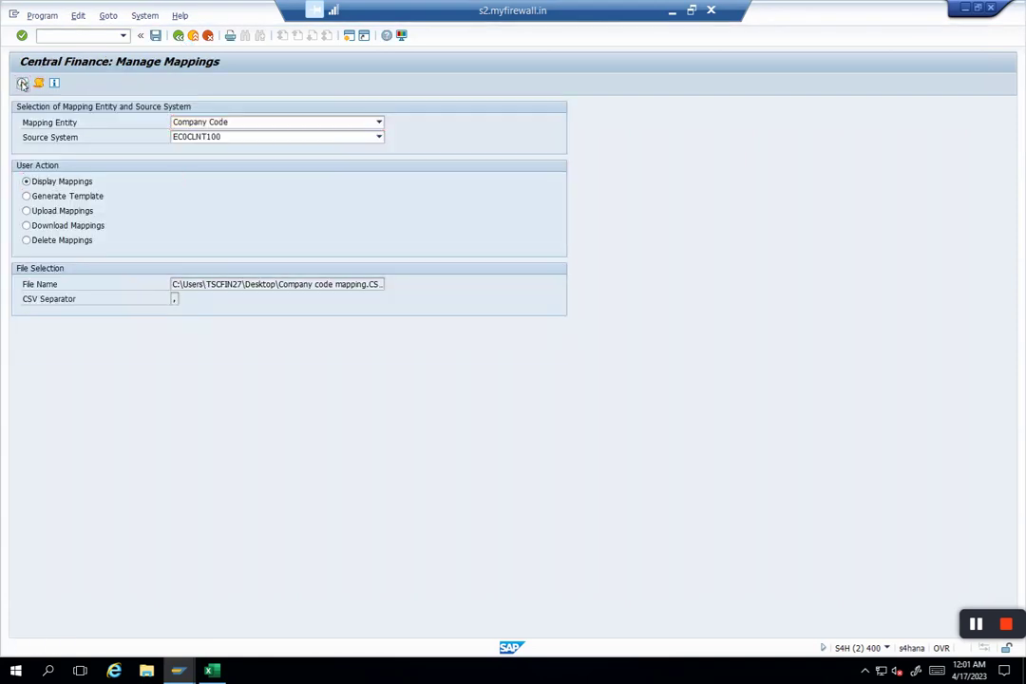
click(19, 87)
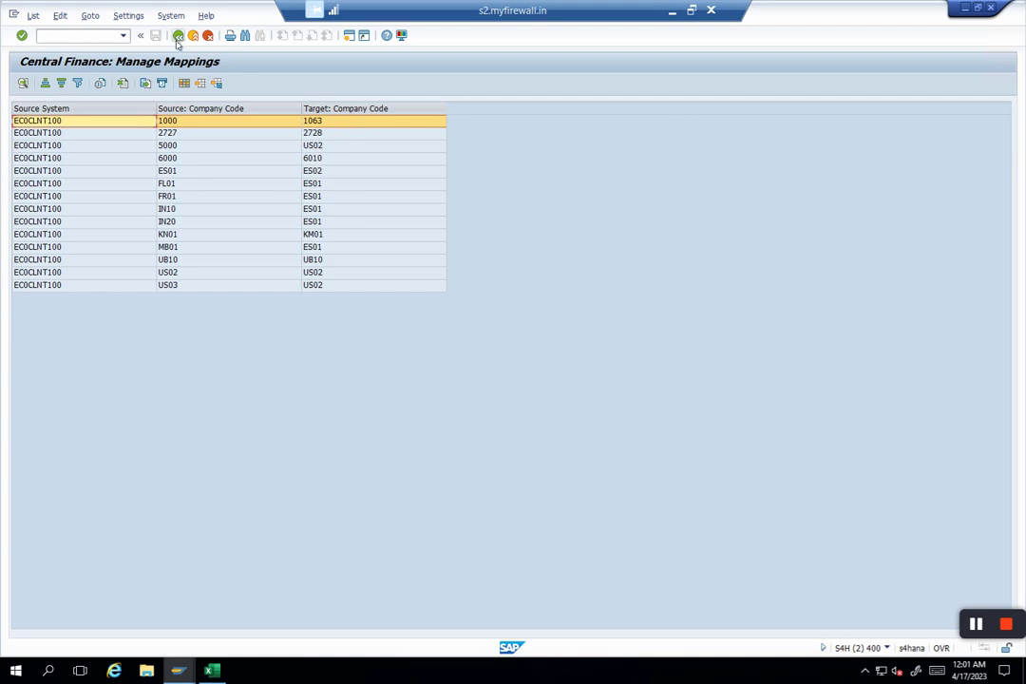
click(179, 39)
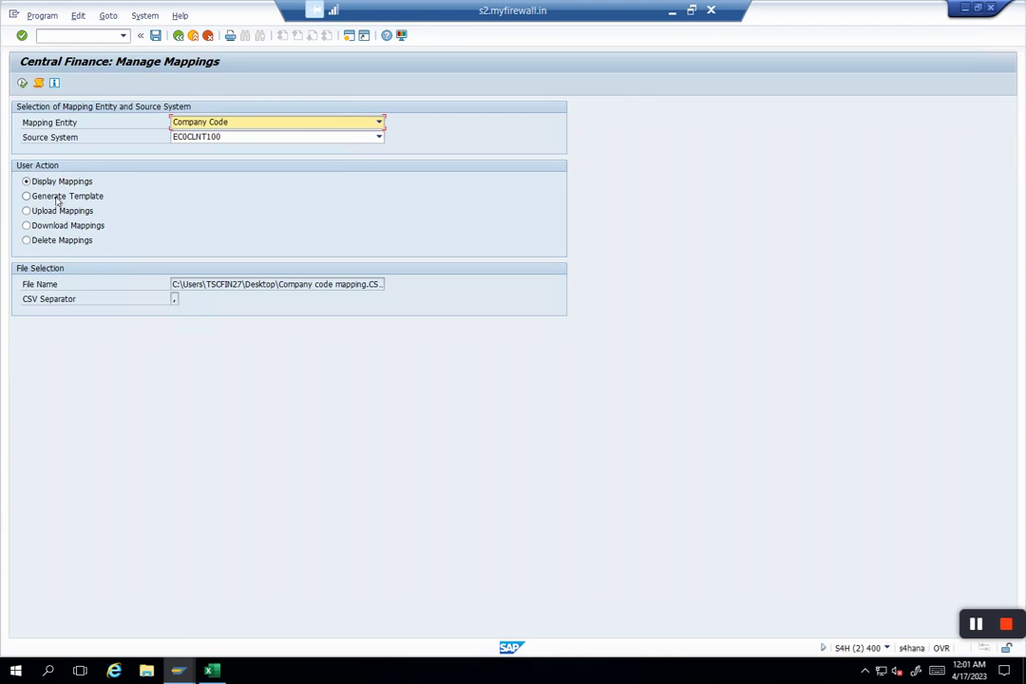
mouse_move(55, 213)
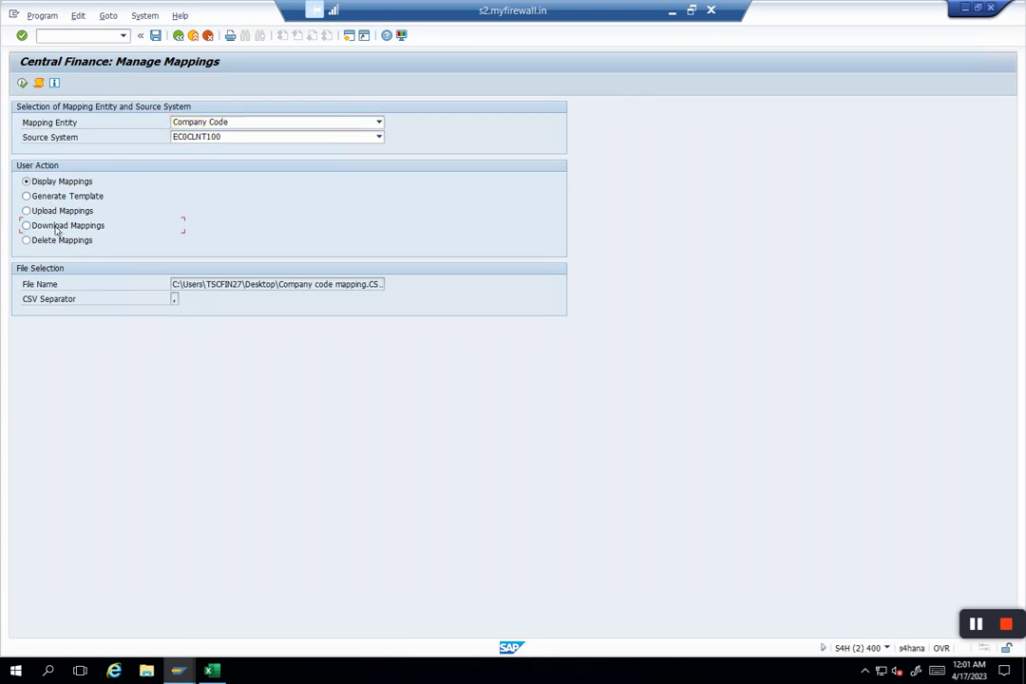
Download the Company Code mappings for EC0CLNT100 to a file named ccmap.
click(20, 225)
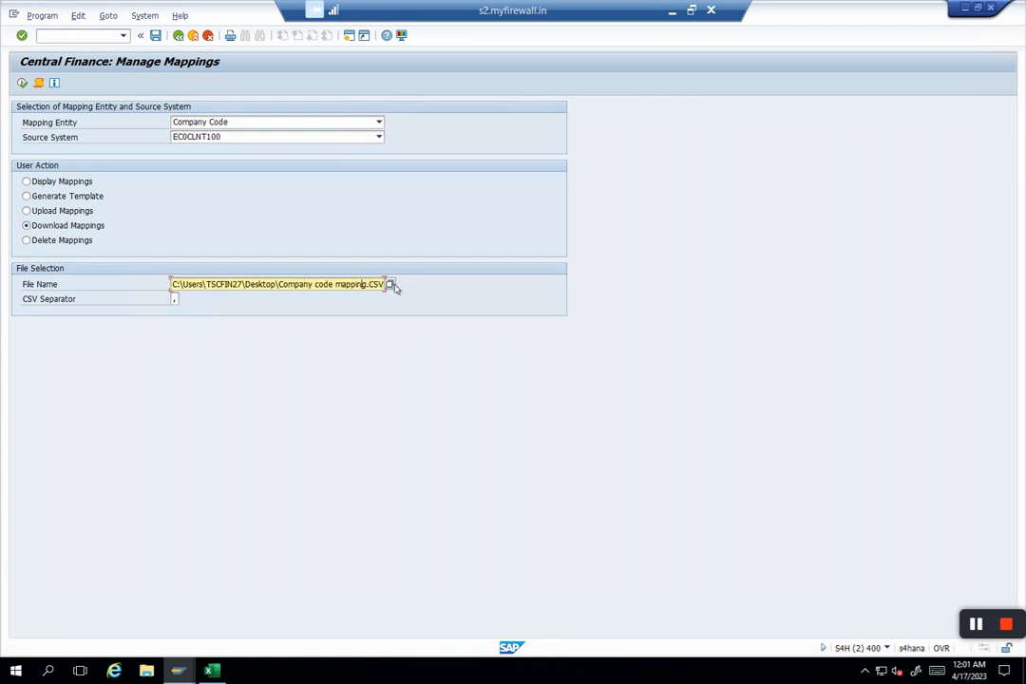
click(395, 284)
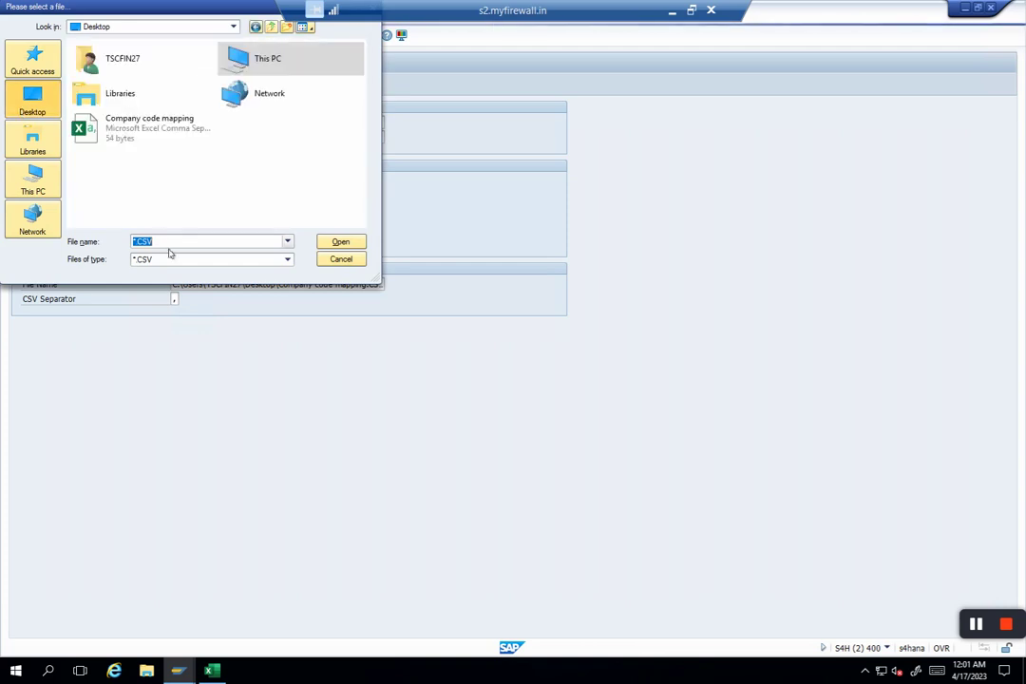
text(ccmap)
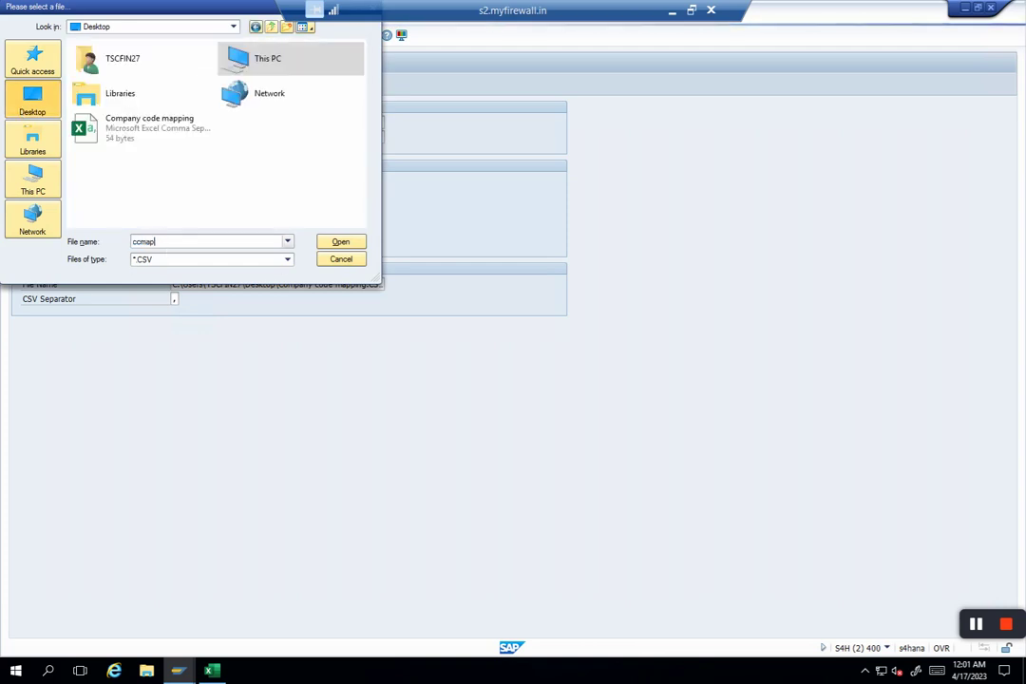
click(340, 241)
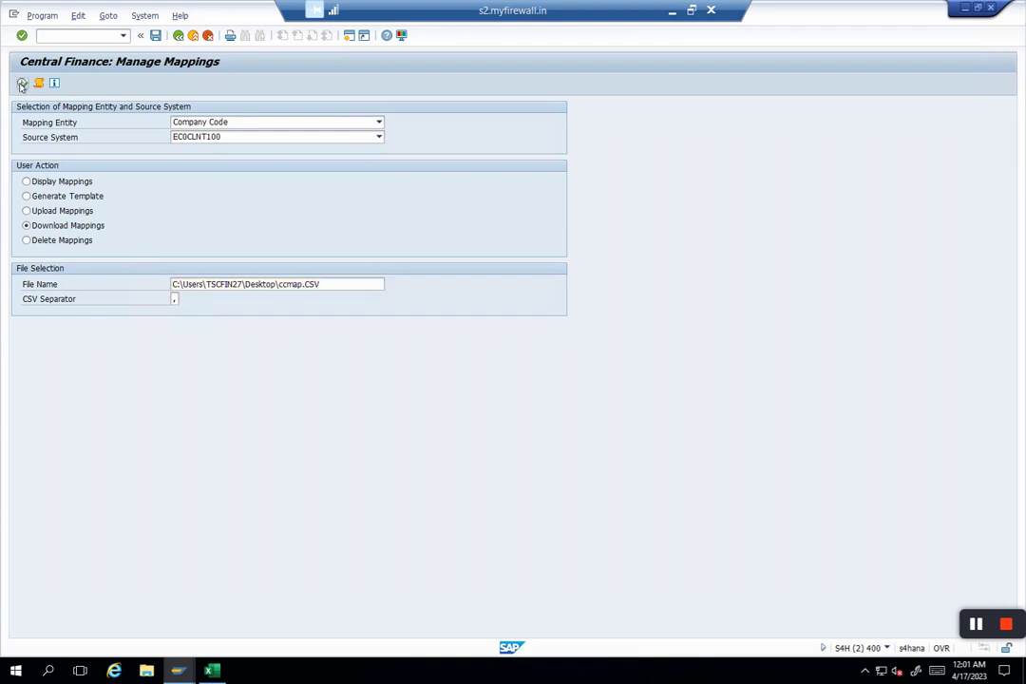
click(12, 88)
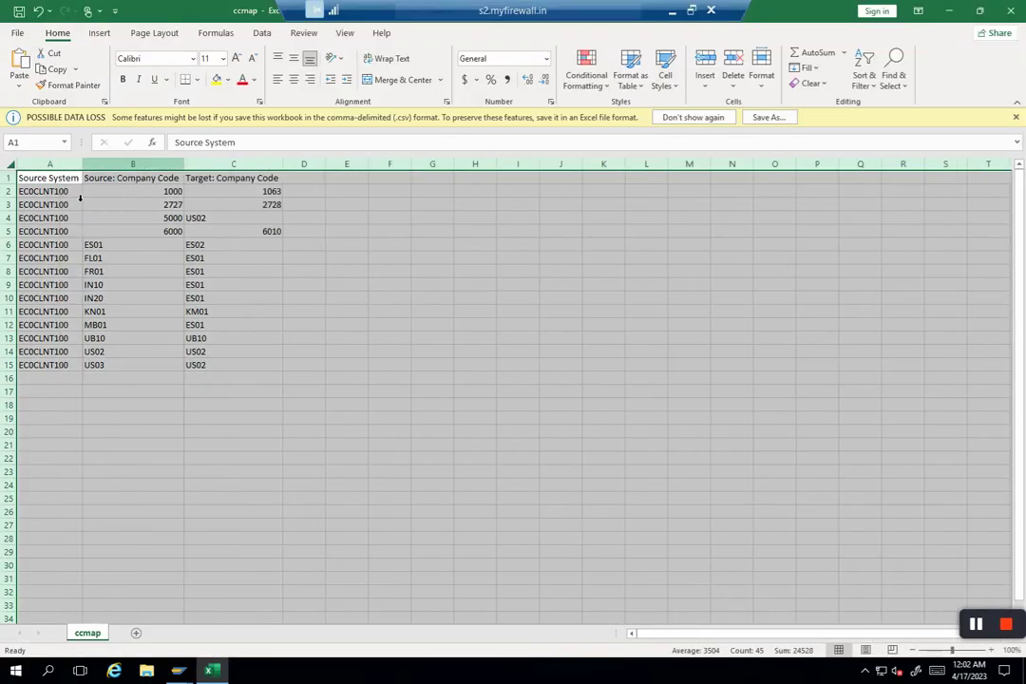
Review the ccmap sheet's first mapping row and its source and target company code columns.
click(42, 191)
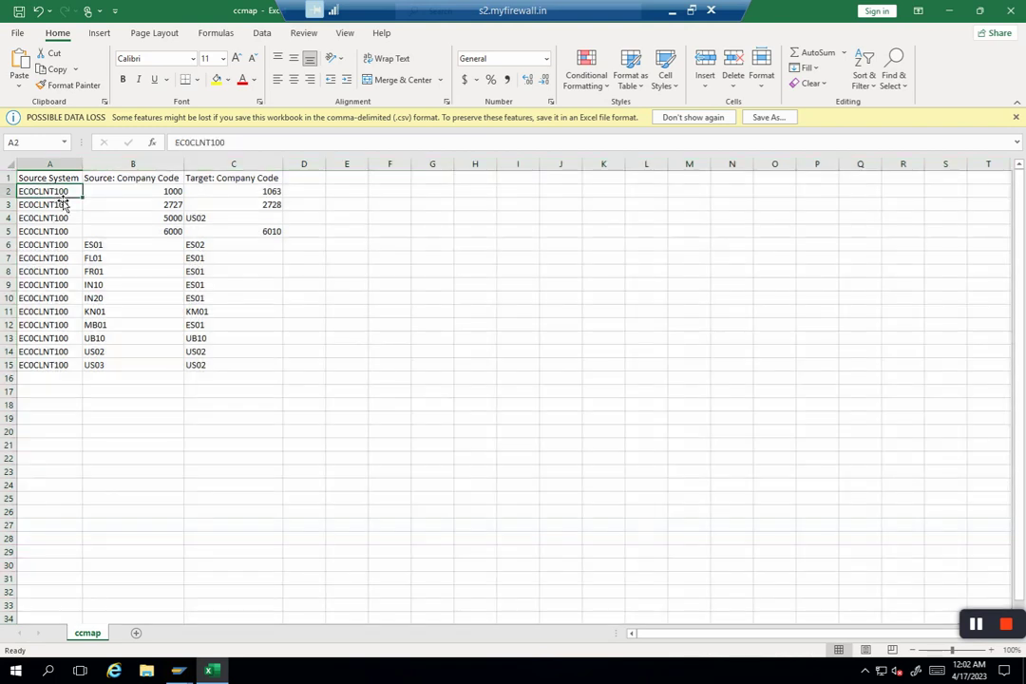
click(132, 163)
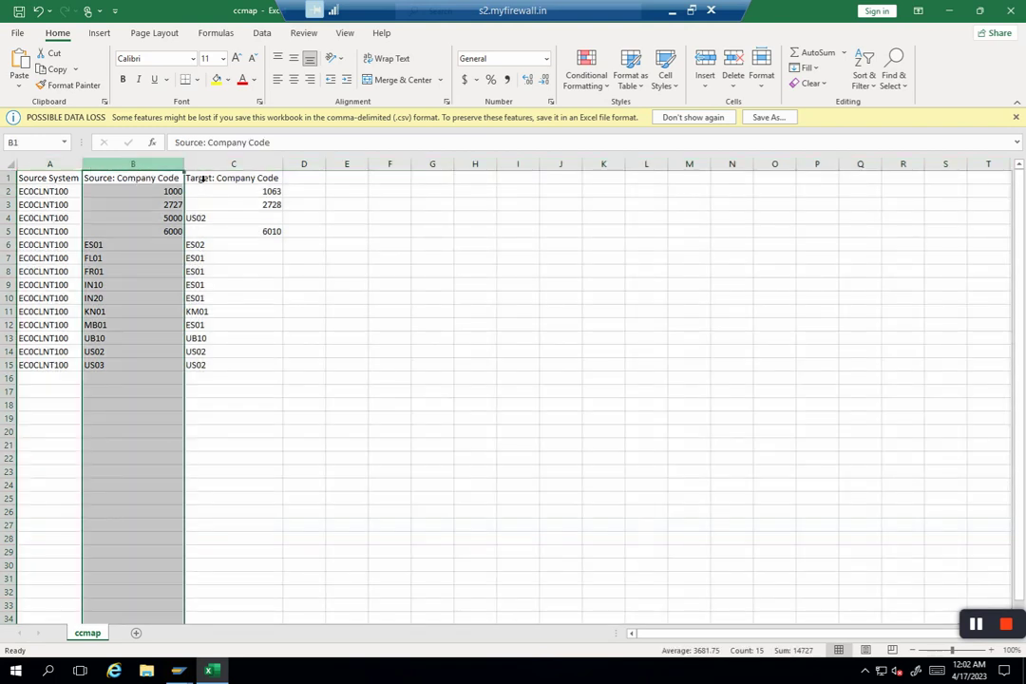
click(234, 163)
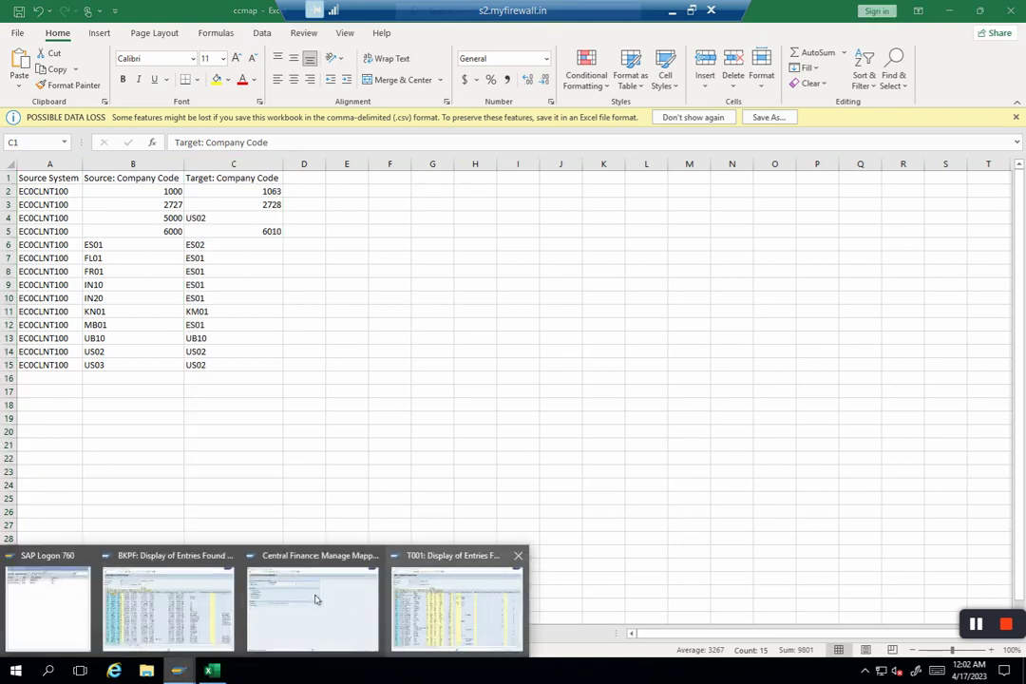
Return to the Central Finance: Manage Mappings window and show recent transaction codes.
click(316, 606)
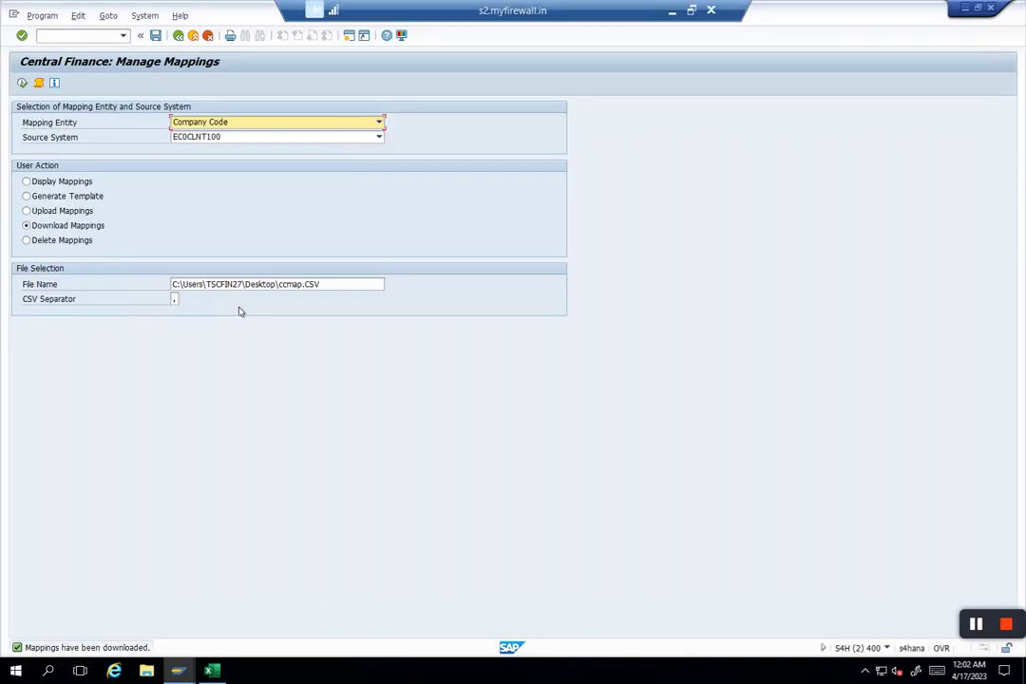
mouse_move(223, 222)
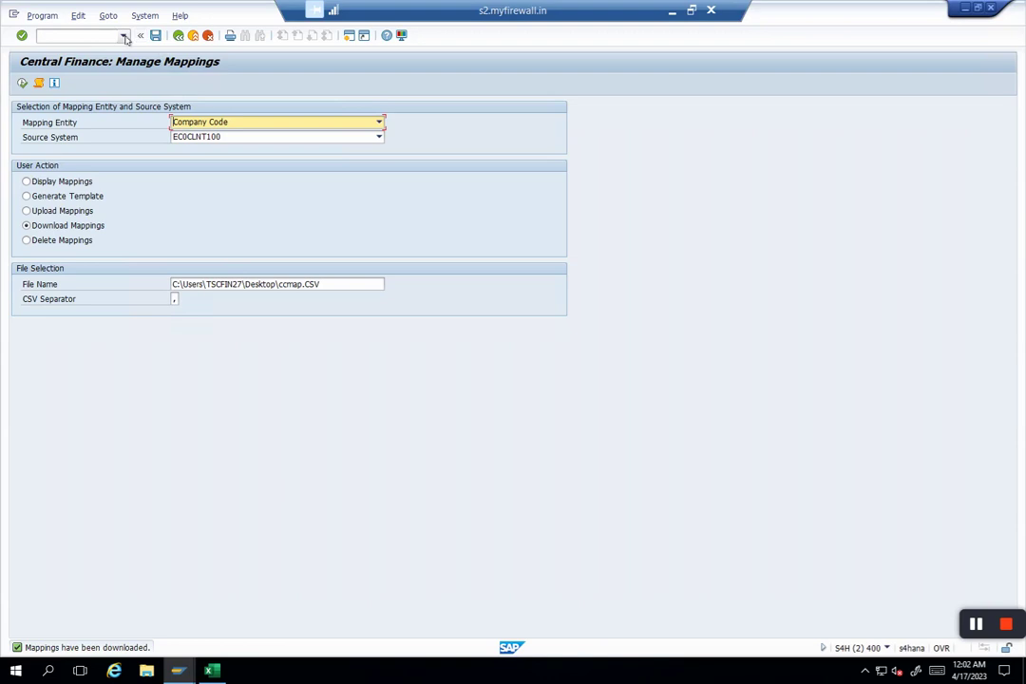
click(128, 39)
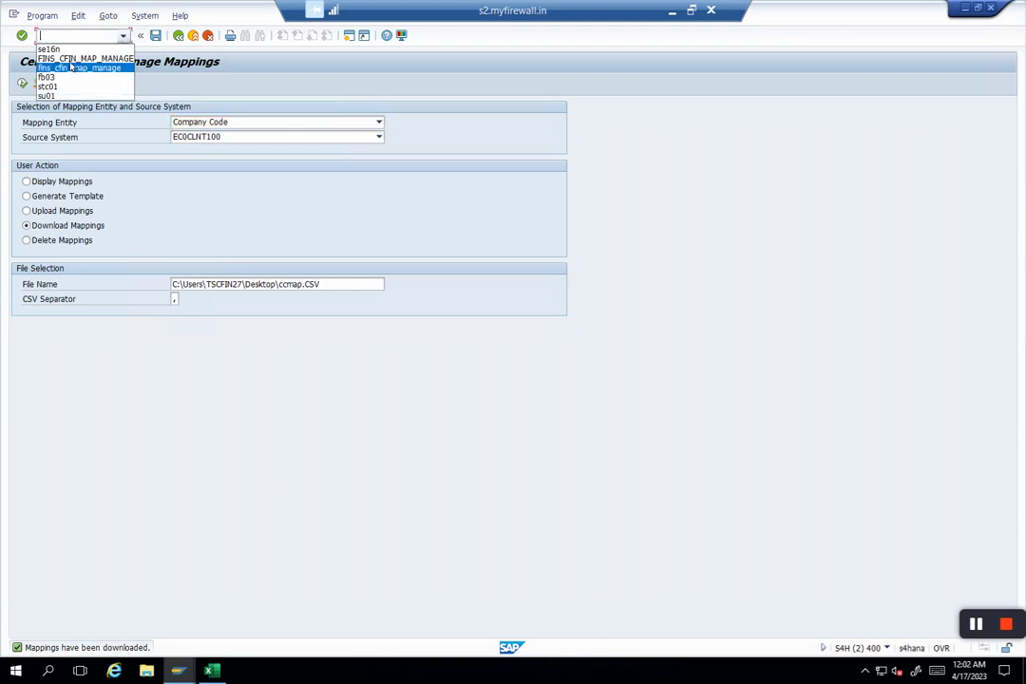